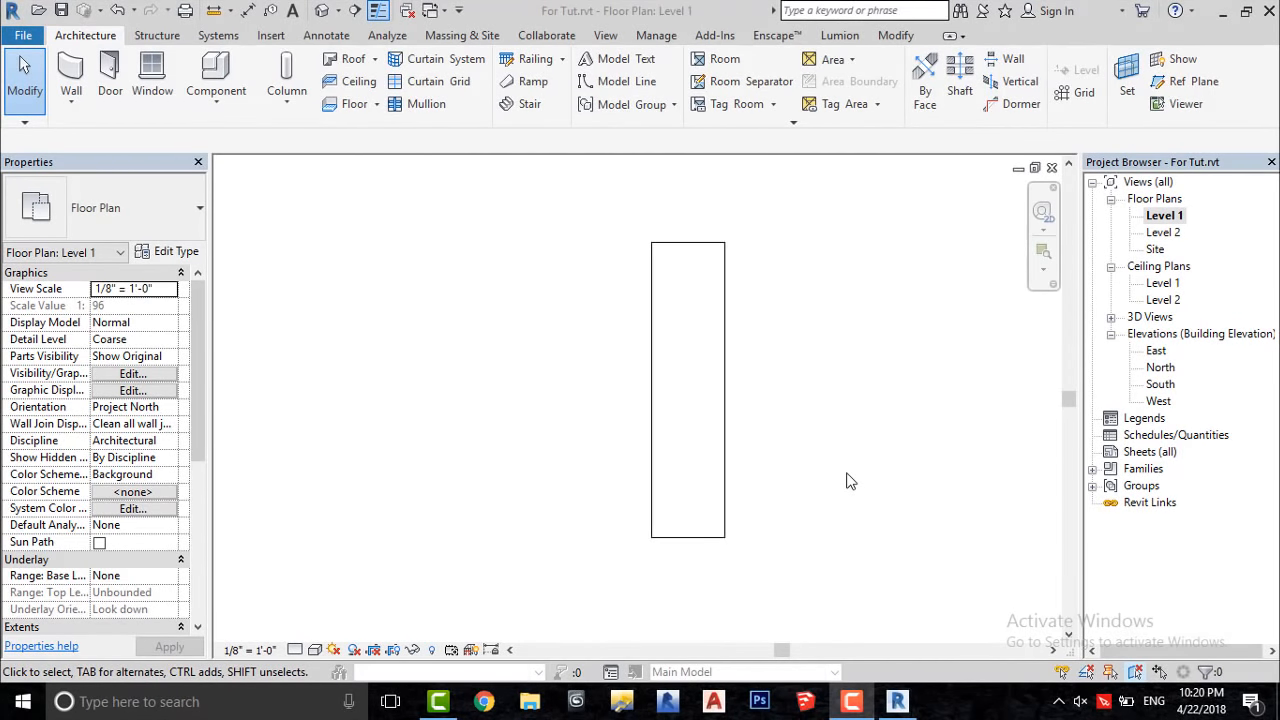
mouse_move(277, 140)
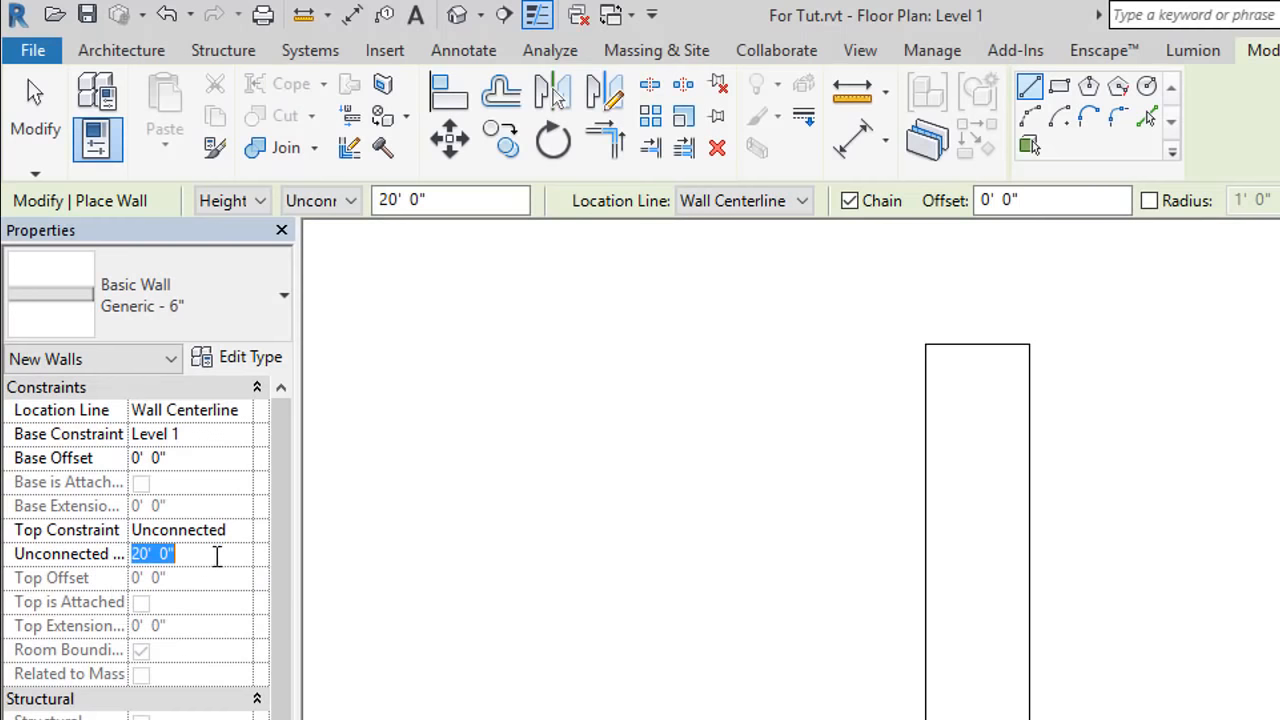
Set new walls to 1' 0" unconnected height with a Finish Face: Exterior location line
text(1)
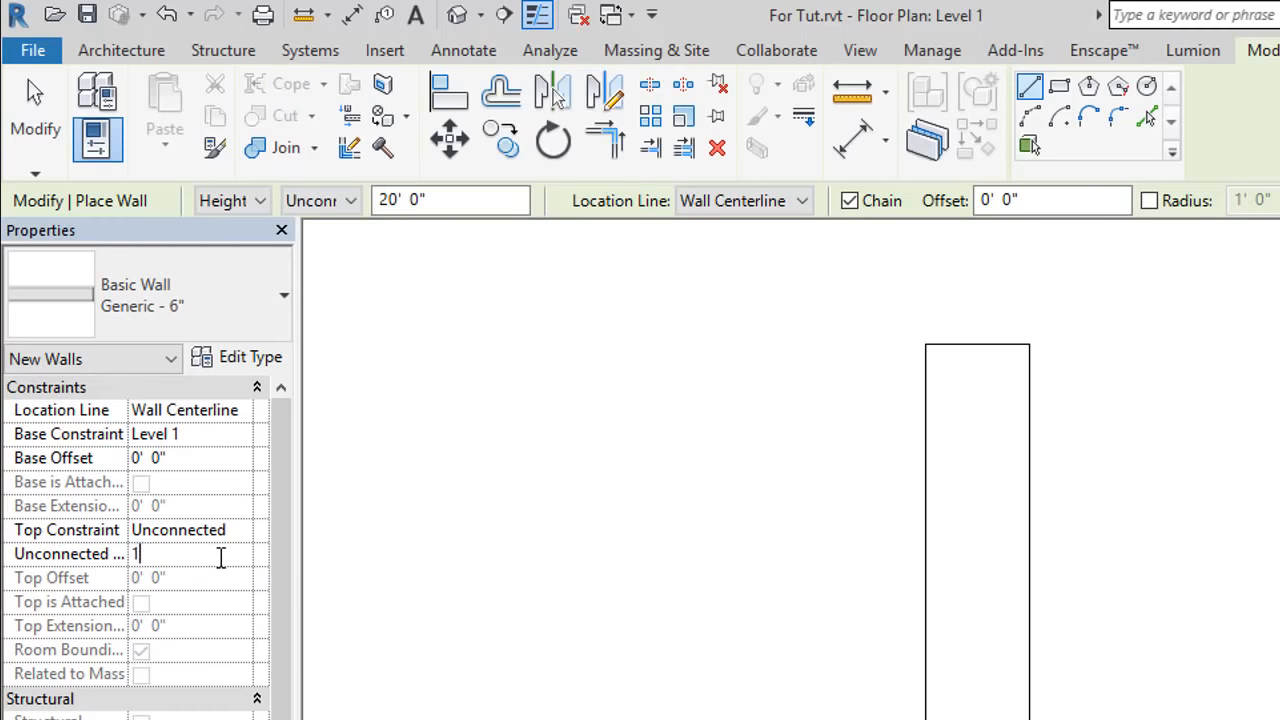
text(' 0")
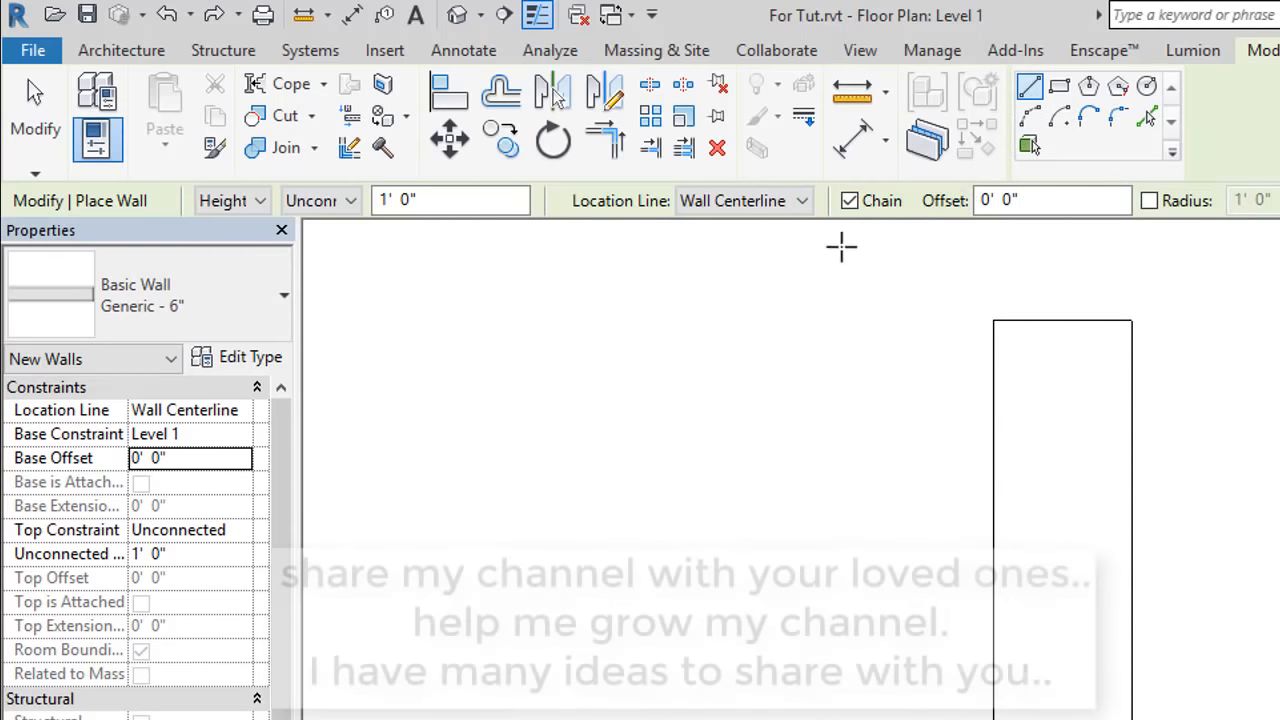
click(800, 200)
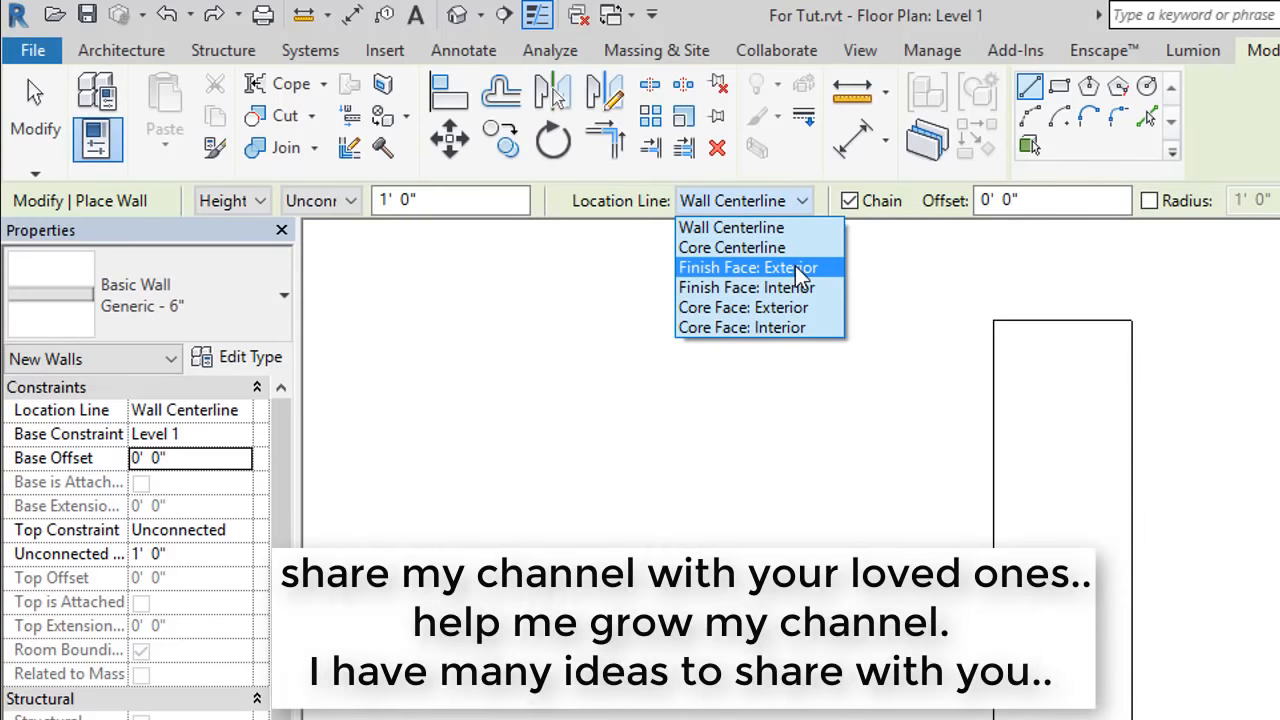
click(760, 267)
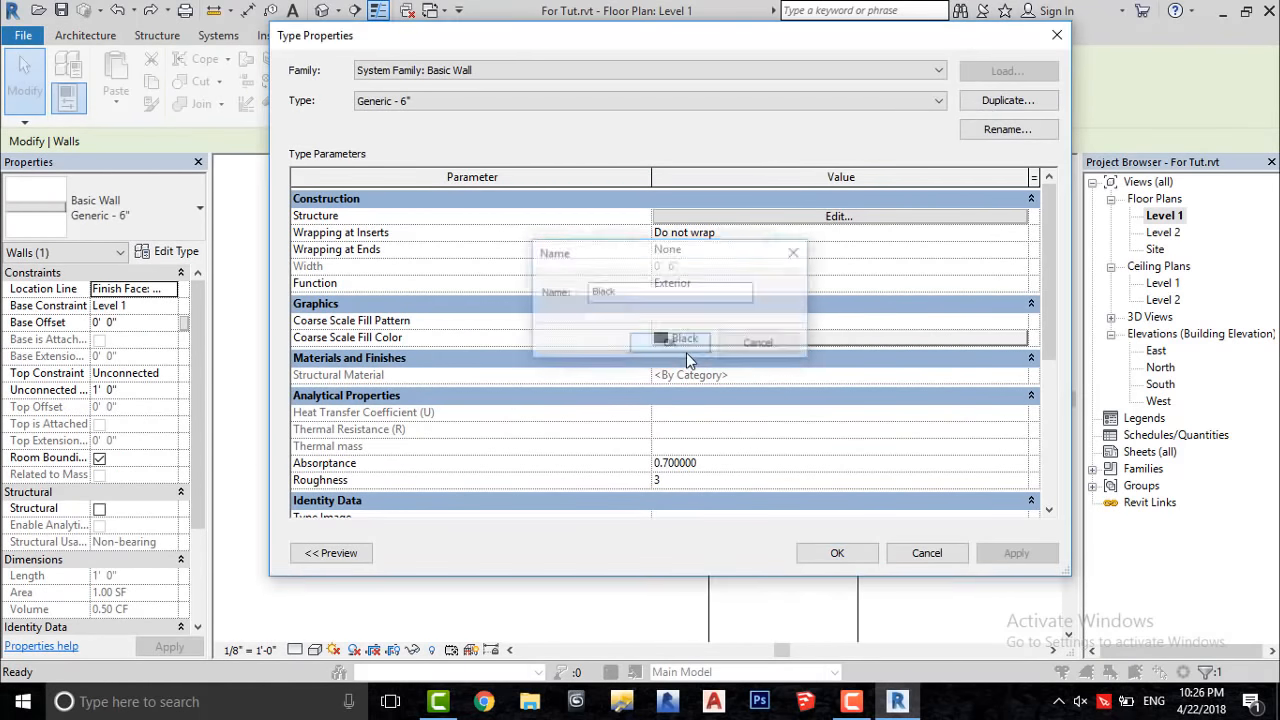
Give the Black wall type's structure layer a new material with a black paint appearance
click(671, 338)
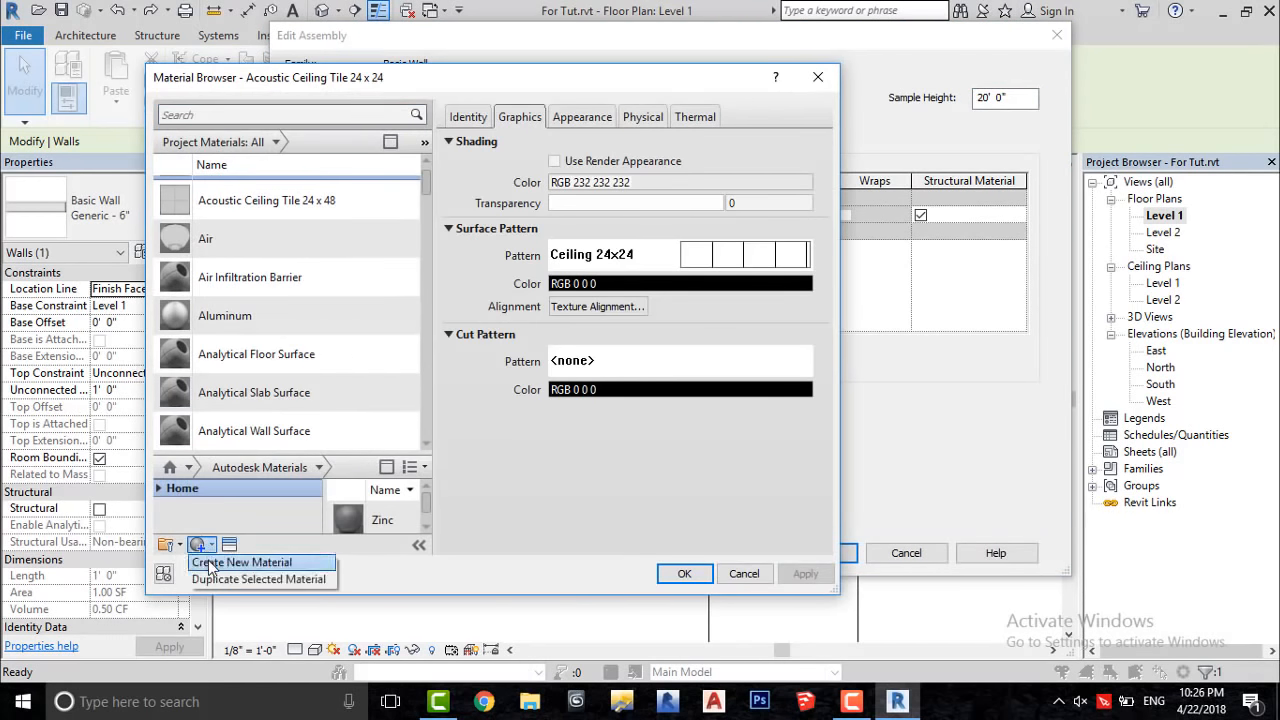
click(243, 562)
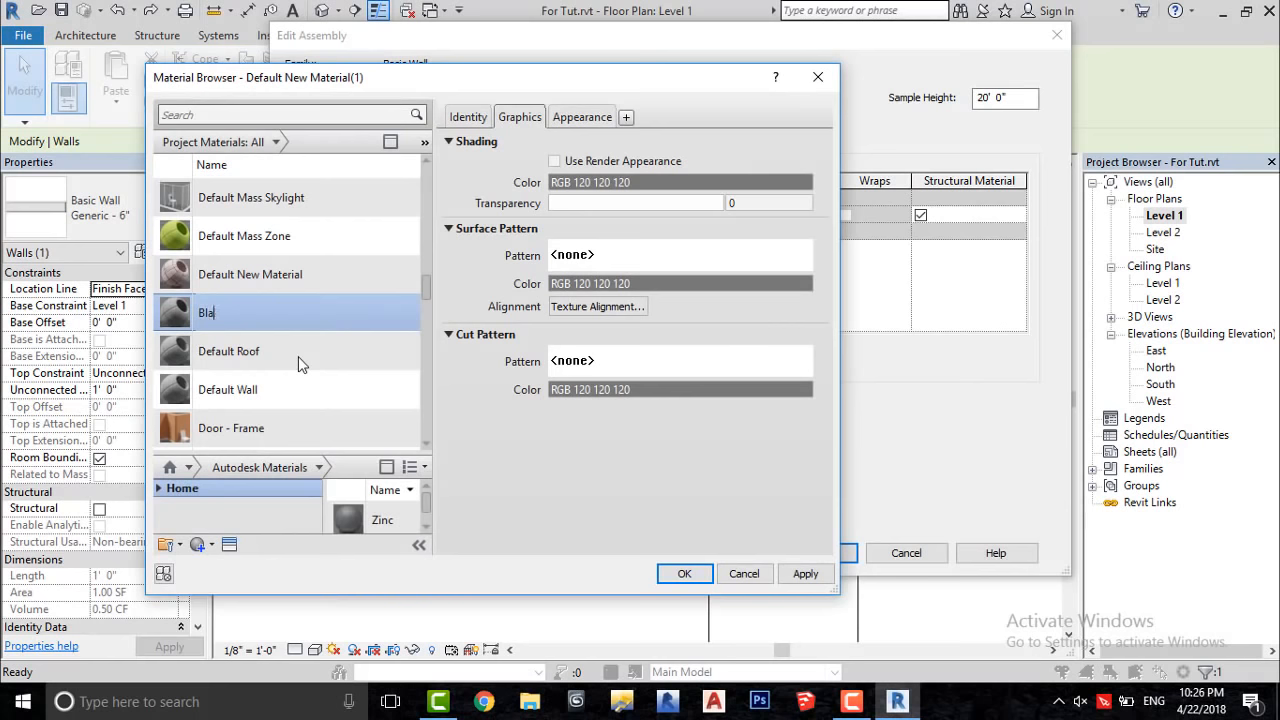
click(554, 161)
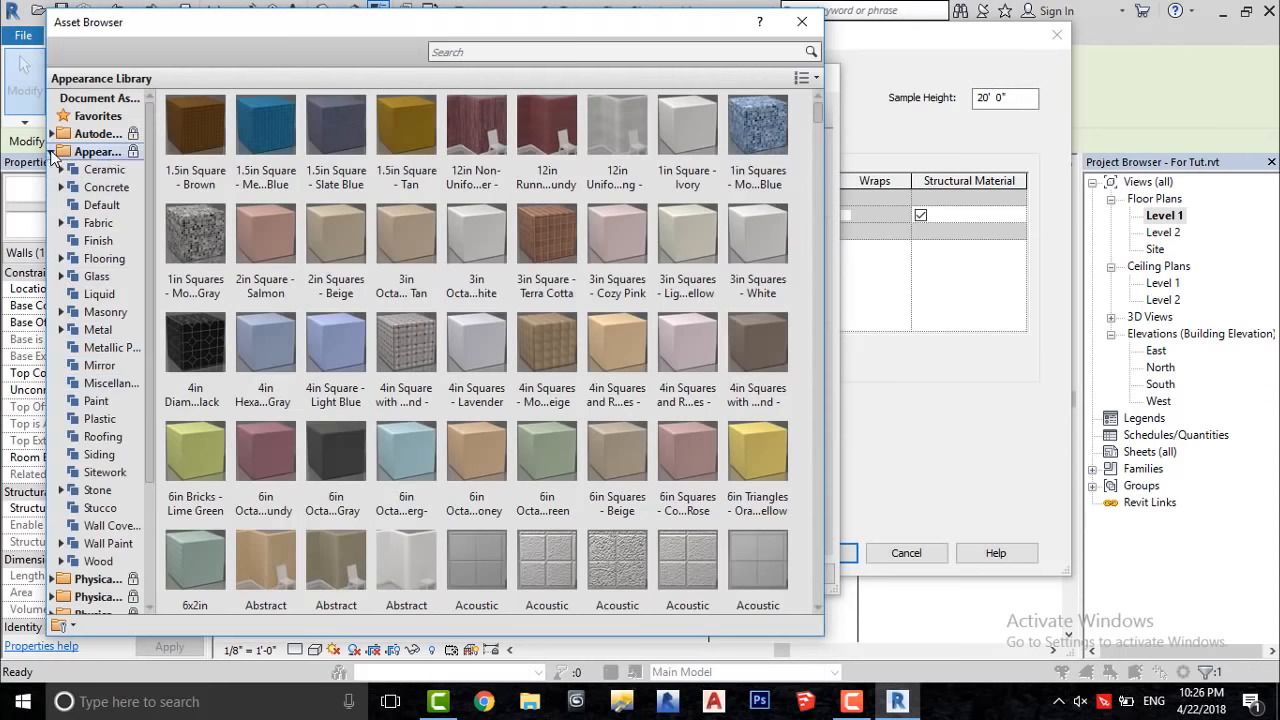
click(107, 579)
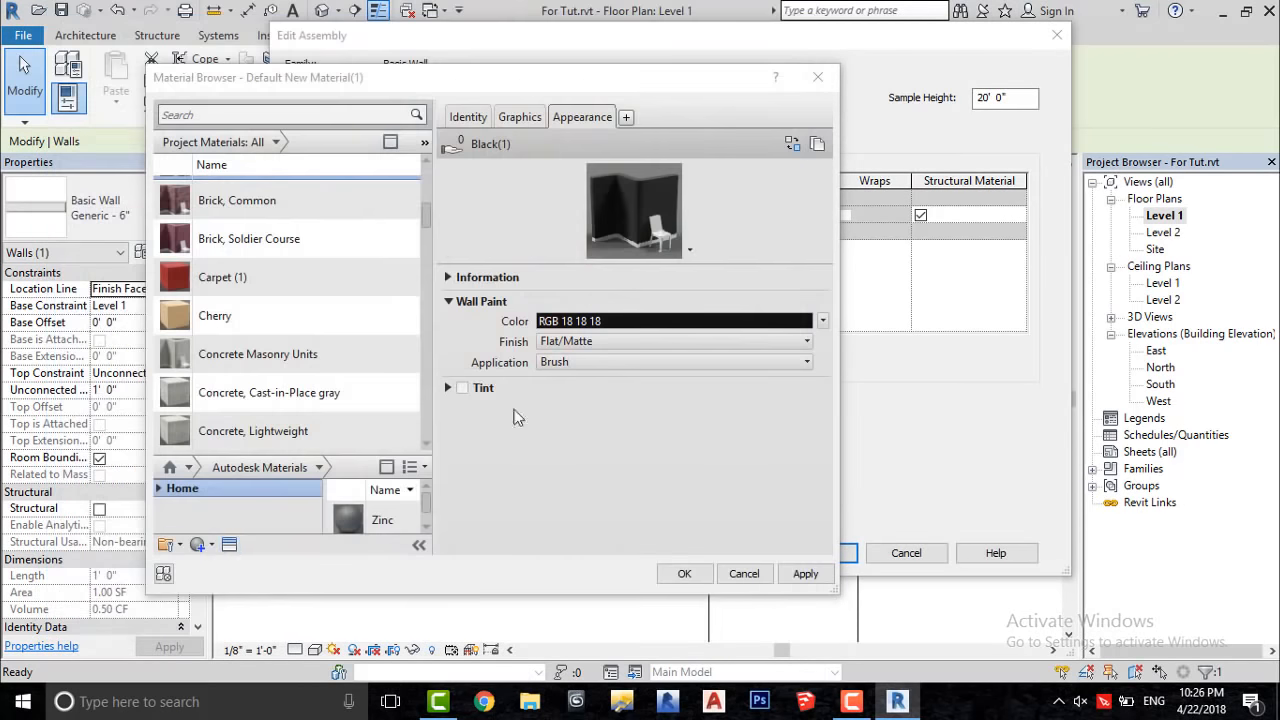
click(684, 573)
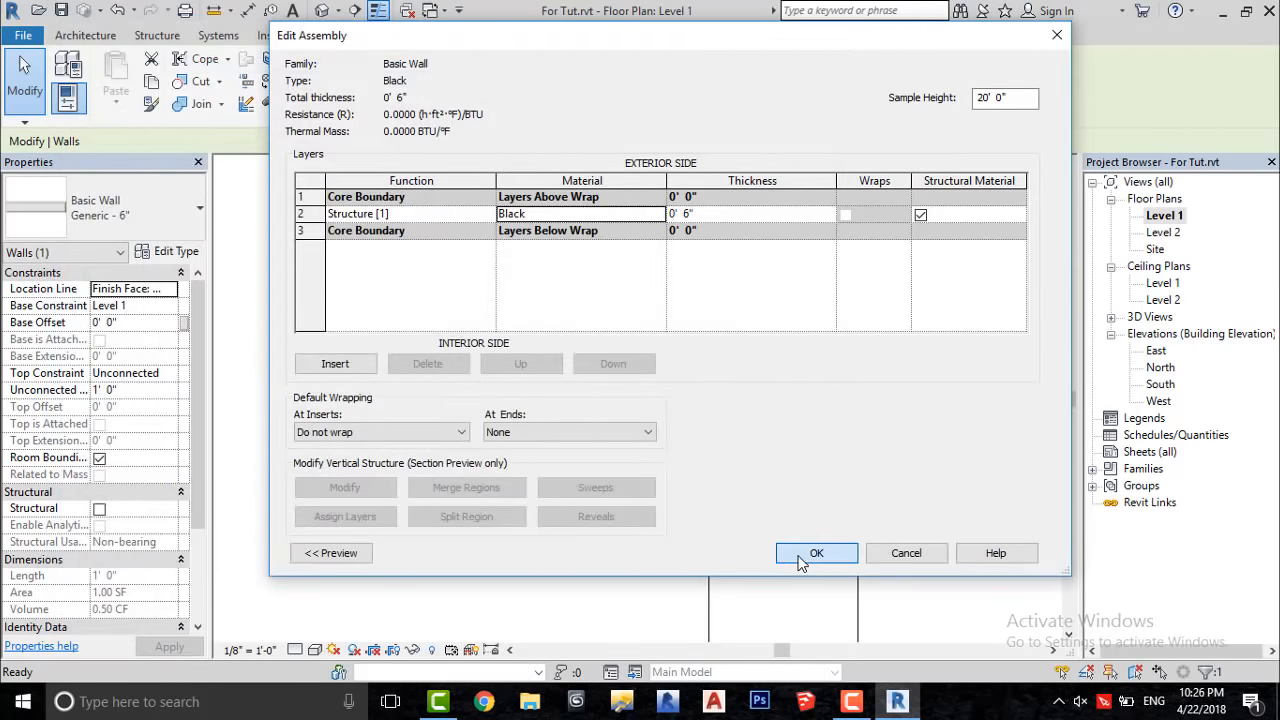
click(816, 553)
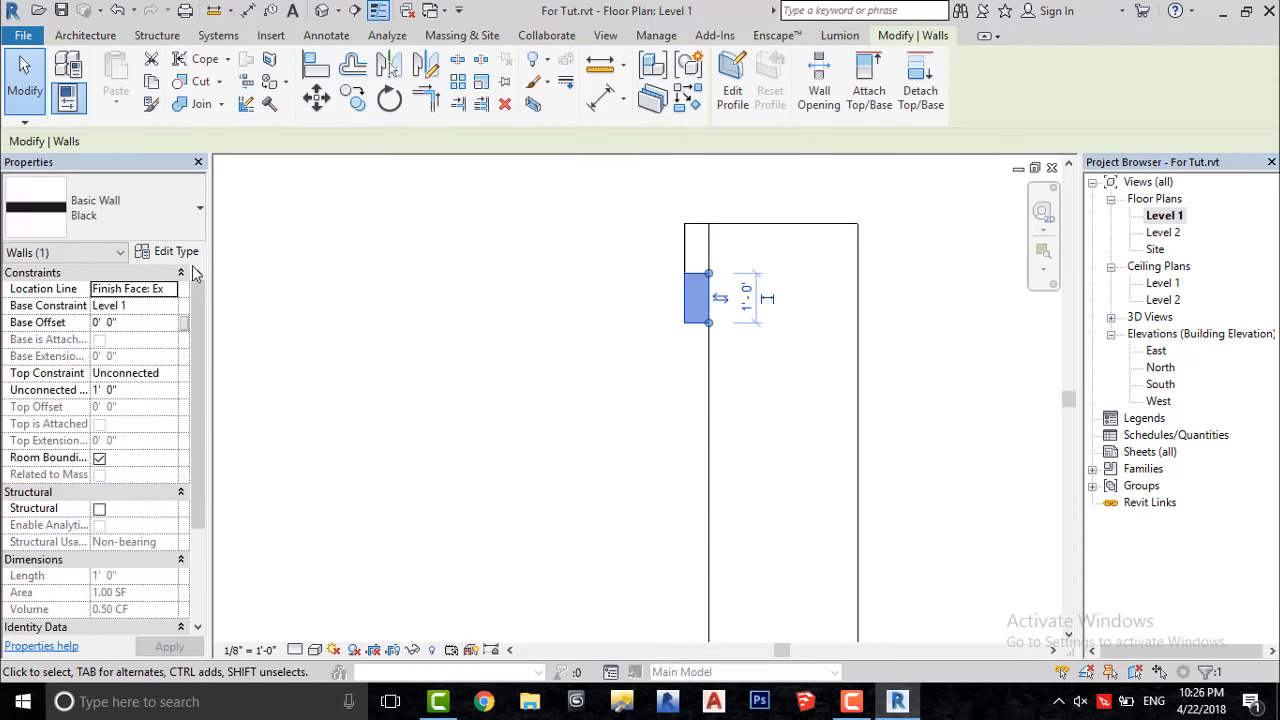
Duplicate the Black wall type as 'White' and give its material a white appearance
click(174, 251)
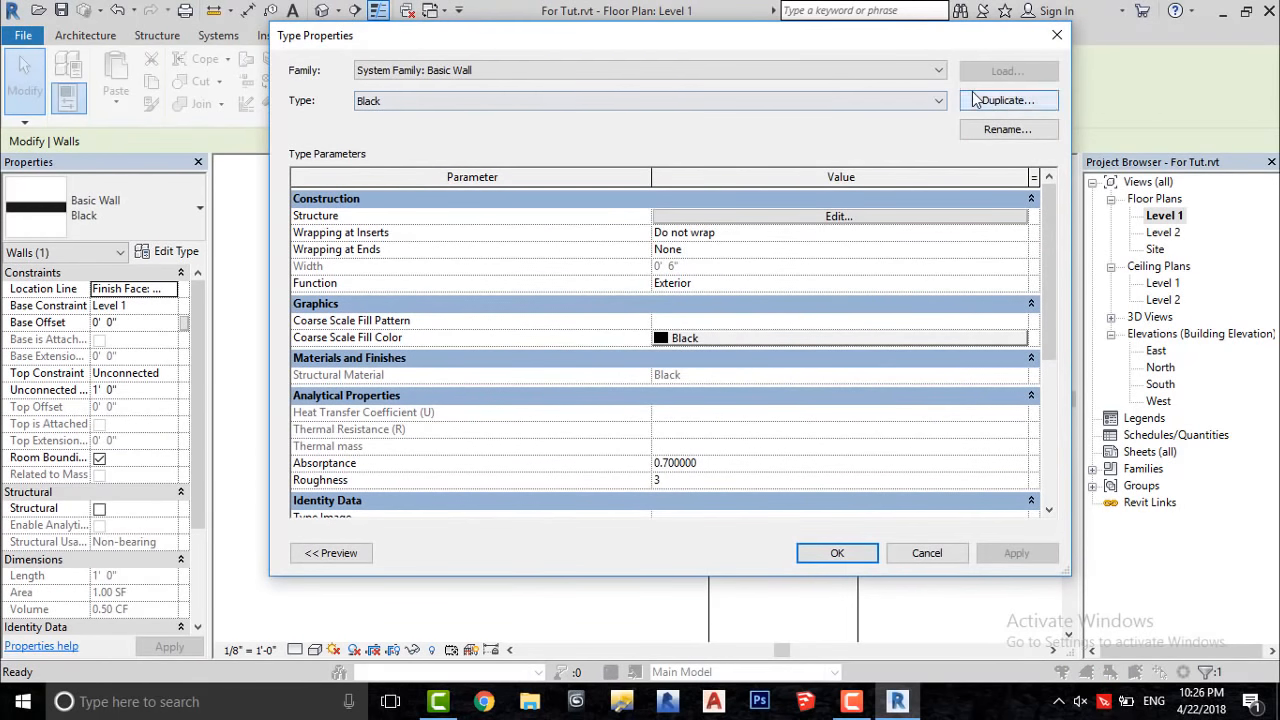
click(1007, 99)
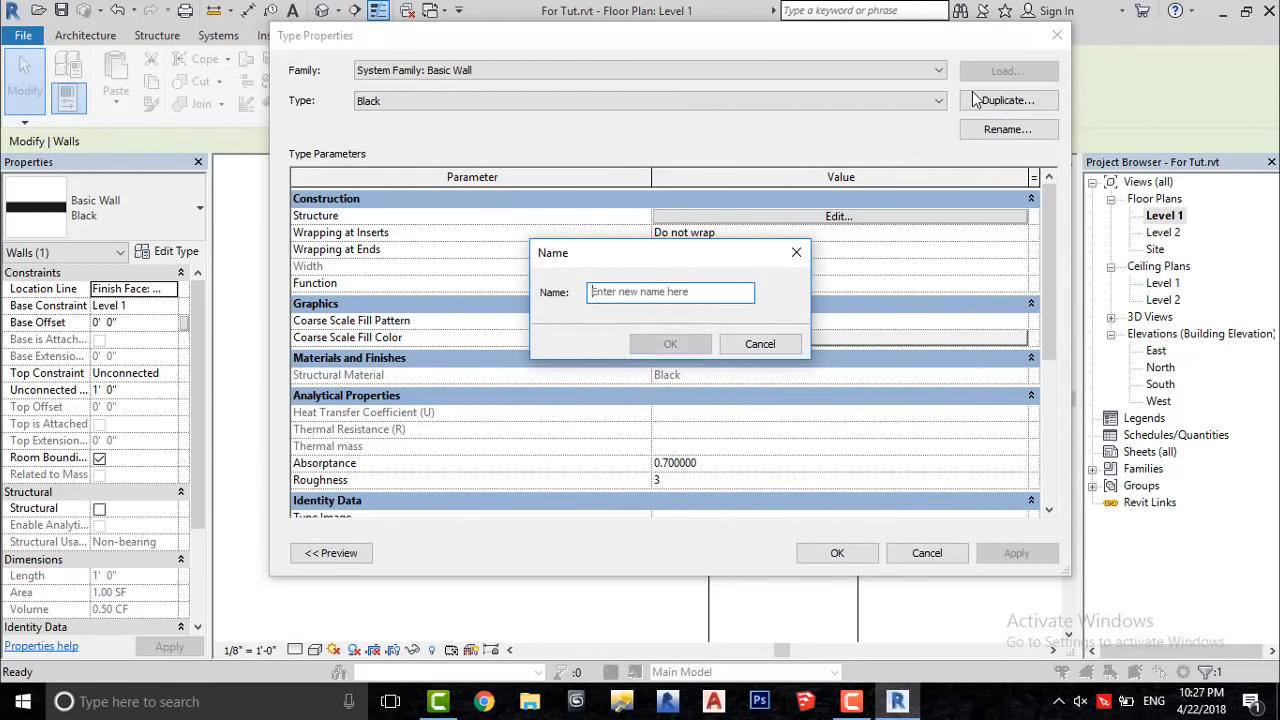
text(White)
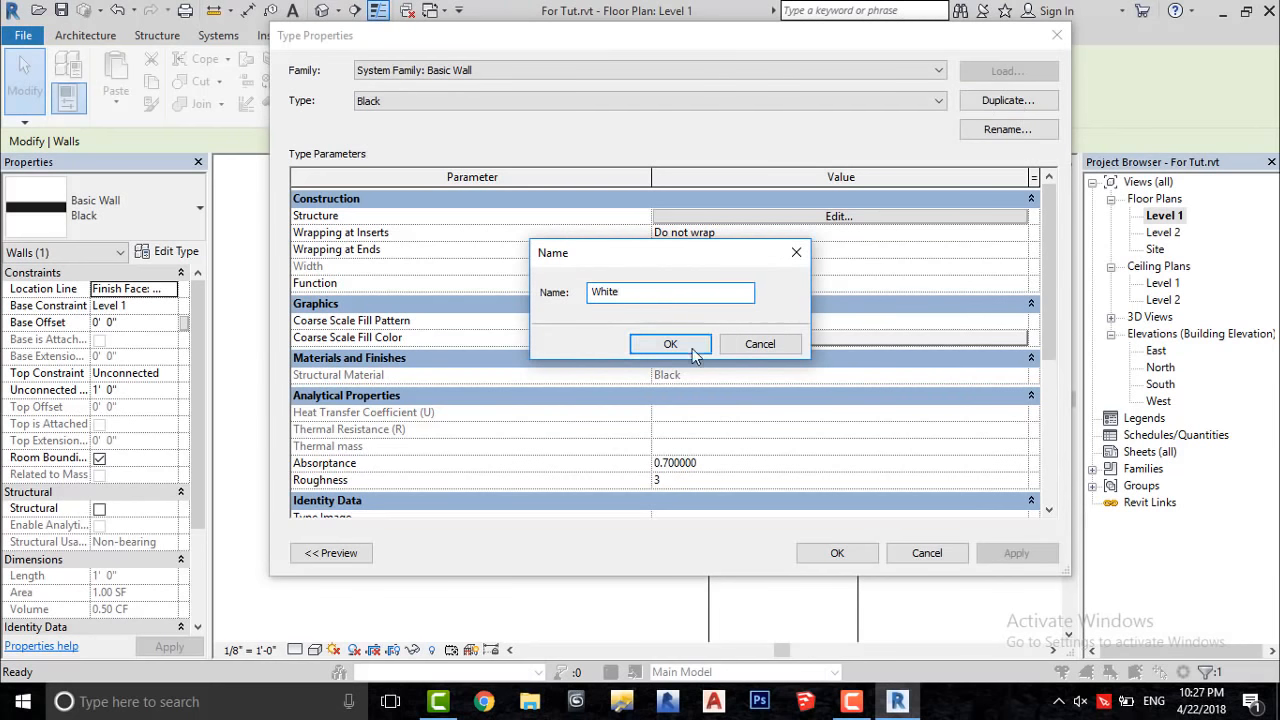
click(670, 343)
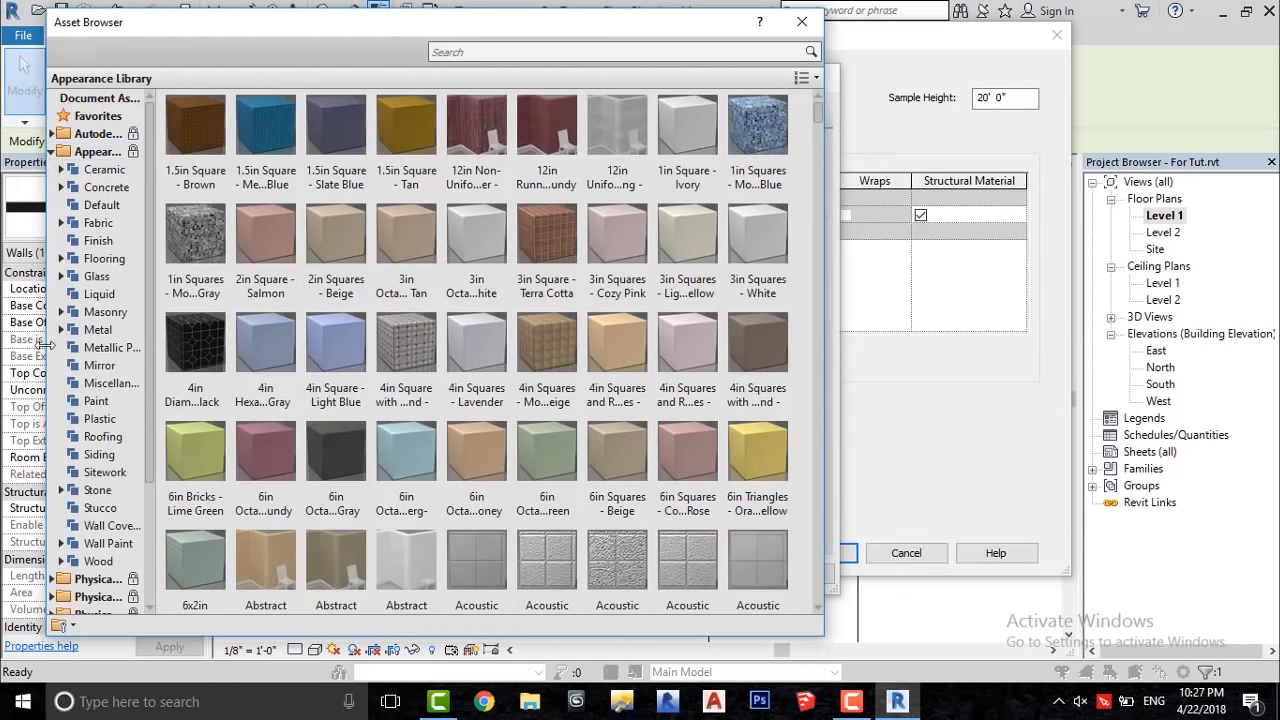
click(107, 578)
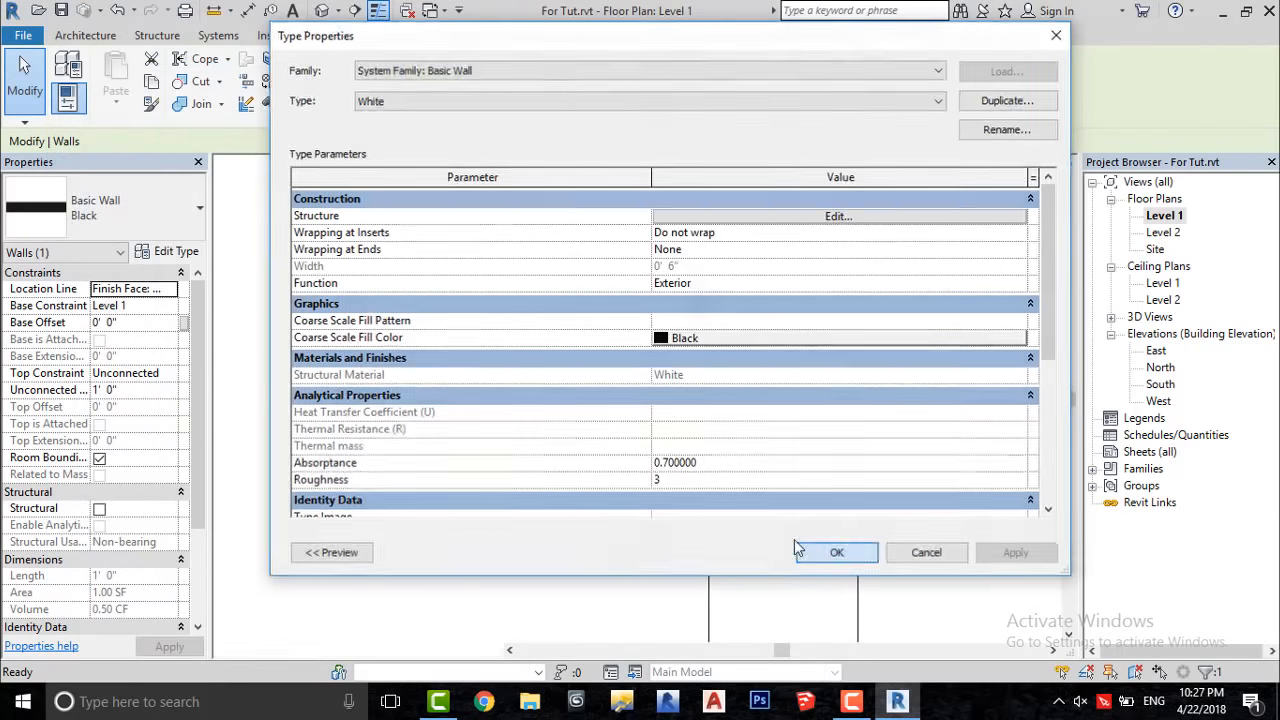
click(836, 552)
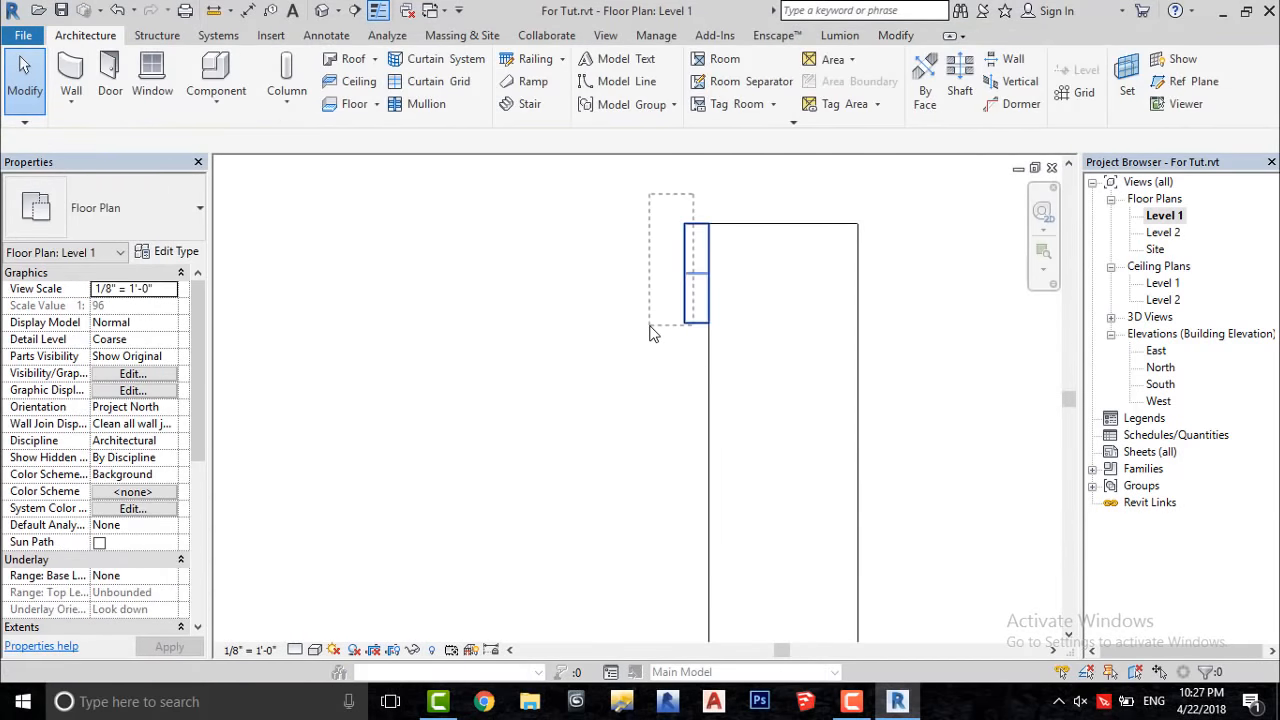
Array the black-and-white curb pair along the left edge into twelve one-foot segments
click(695, 272)
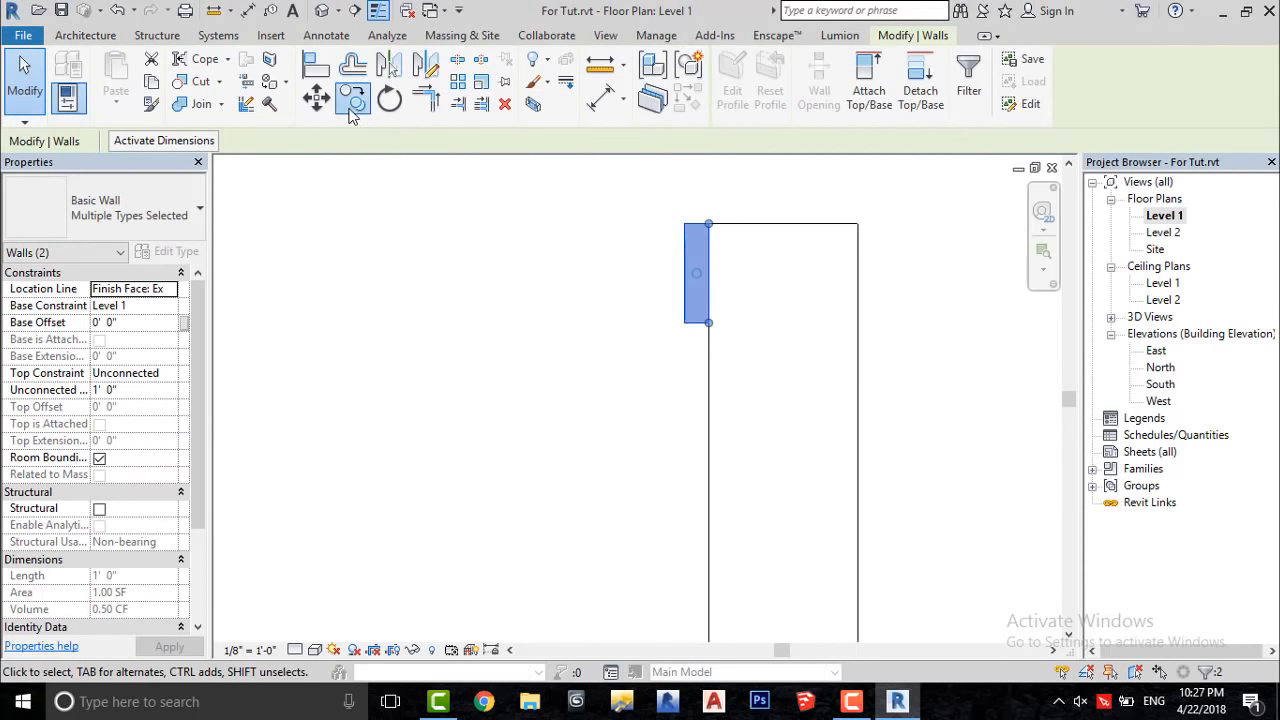
click(316, 97)
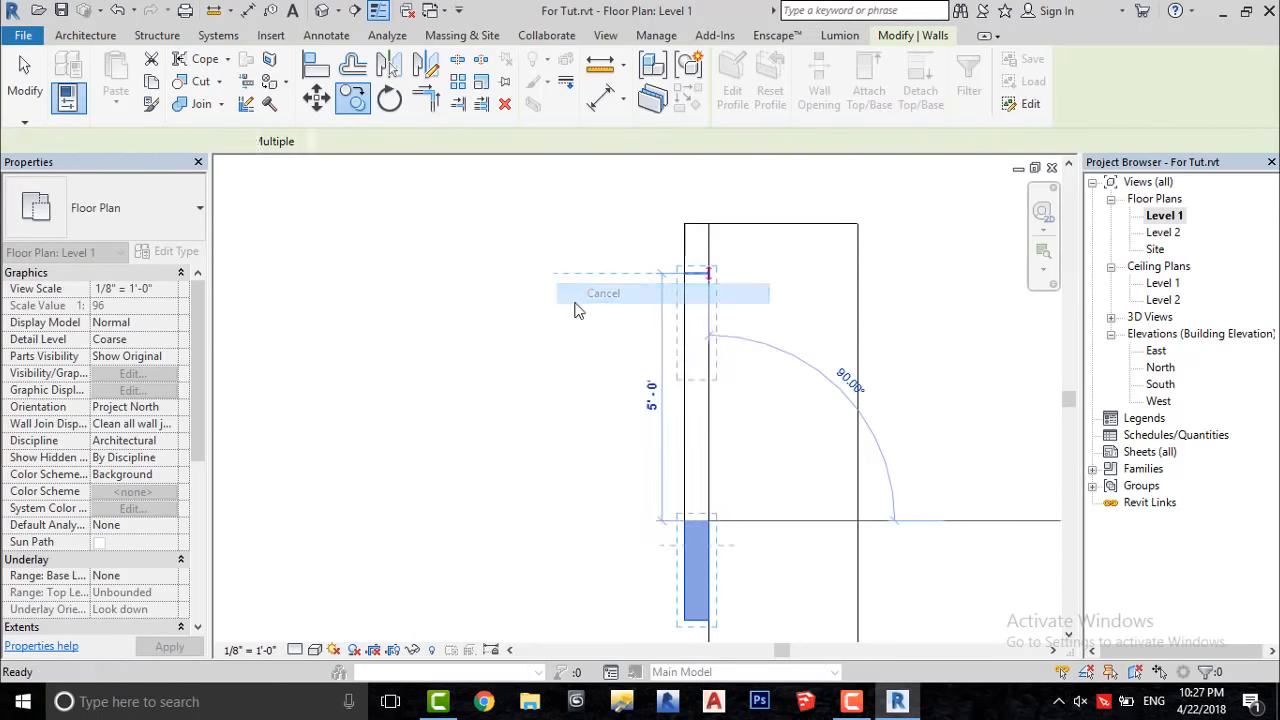
click(603, 293)
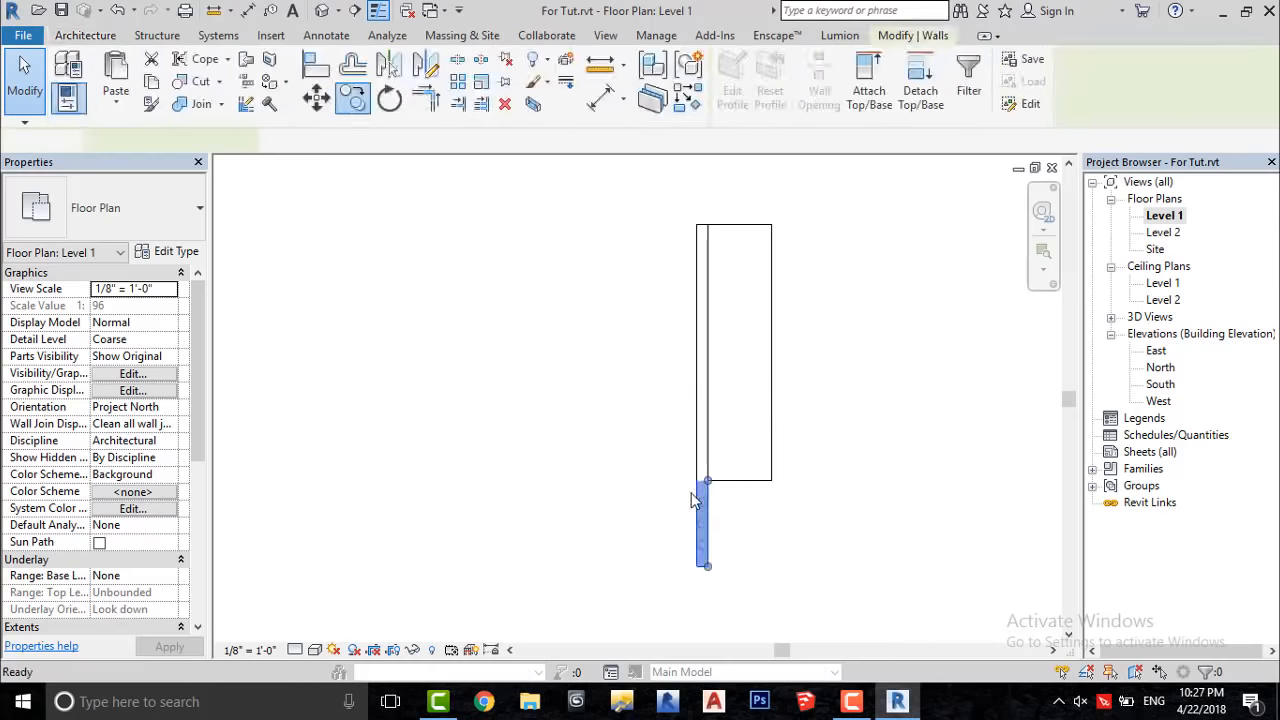
click(98, 35)
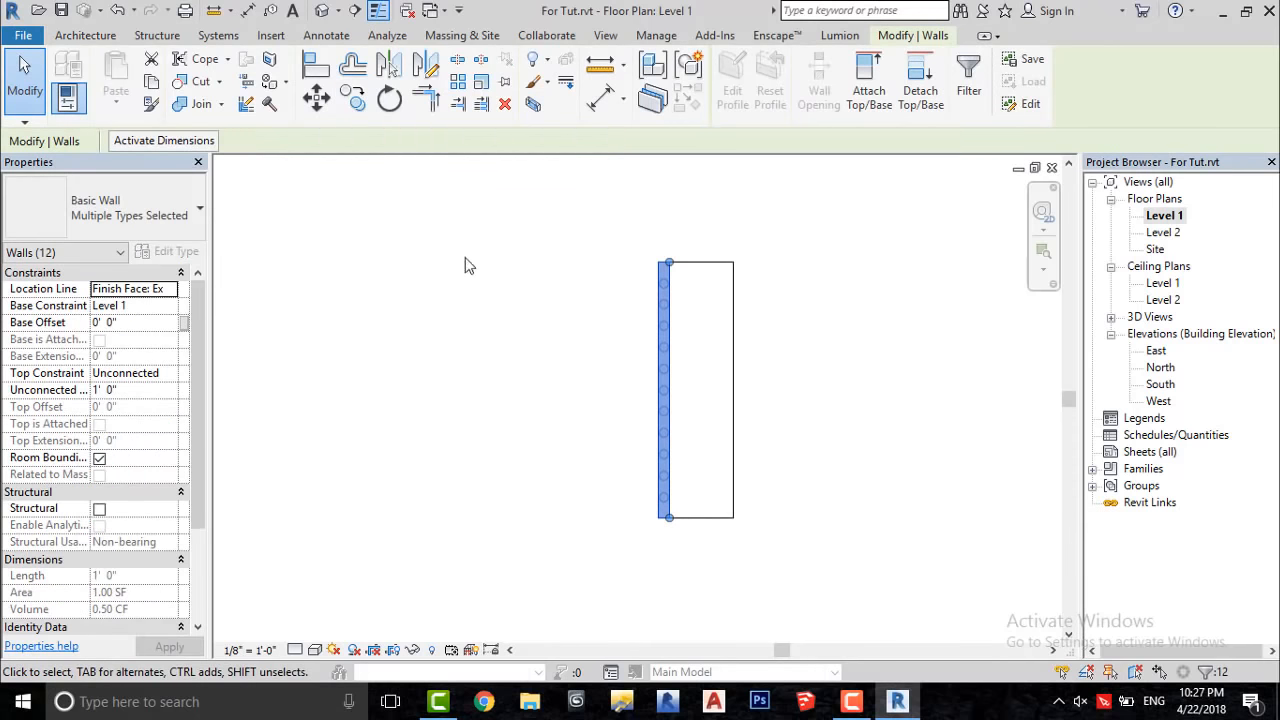
mouse_move(430, 67)
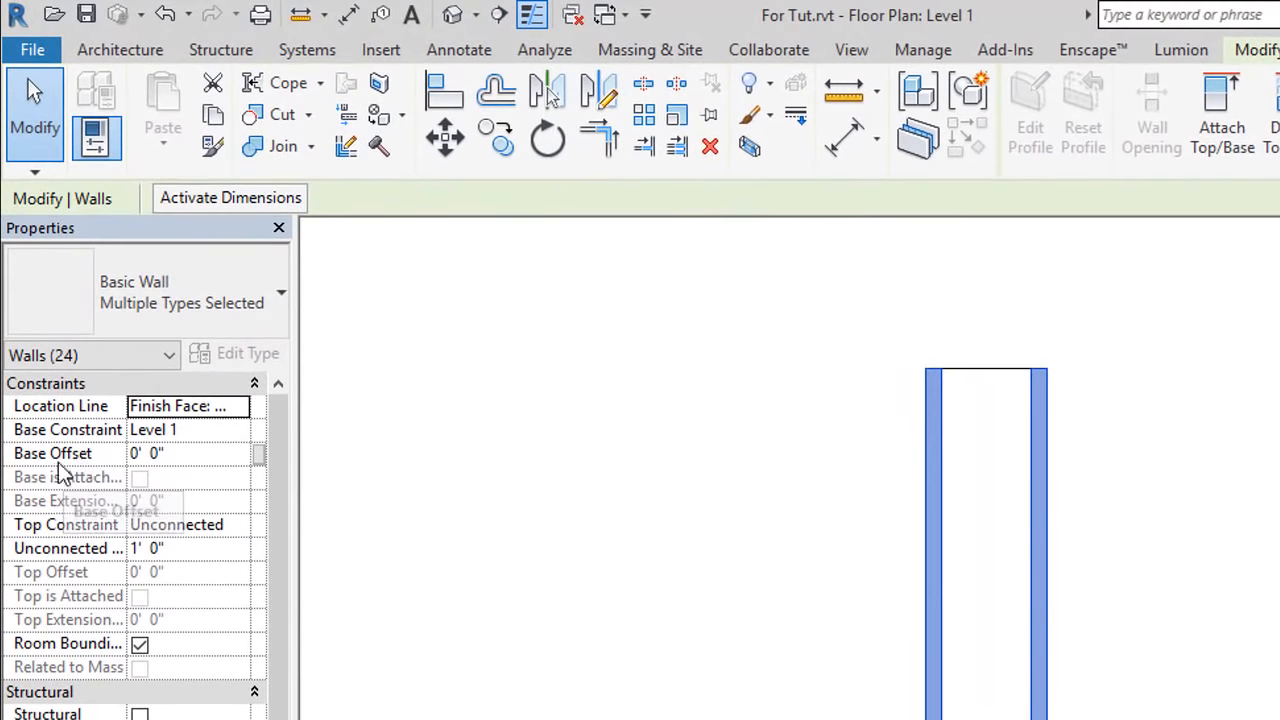
Set the base offset of all 24 curb walls to -12"
click(180, 453)
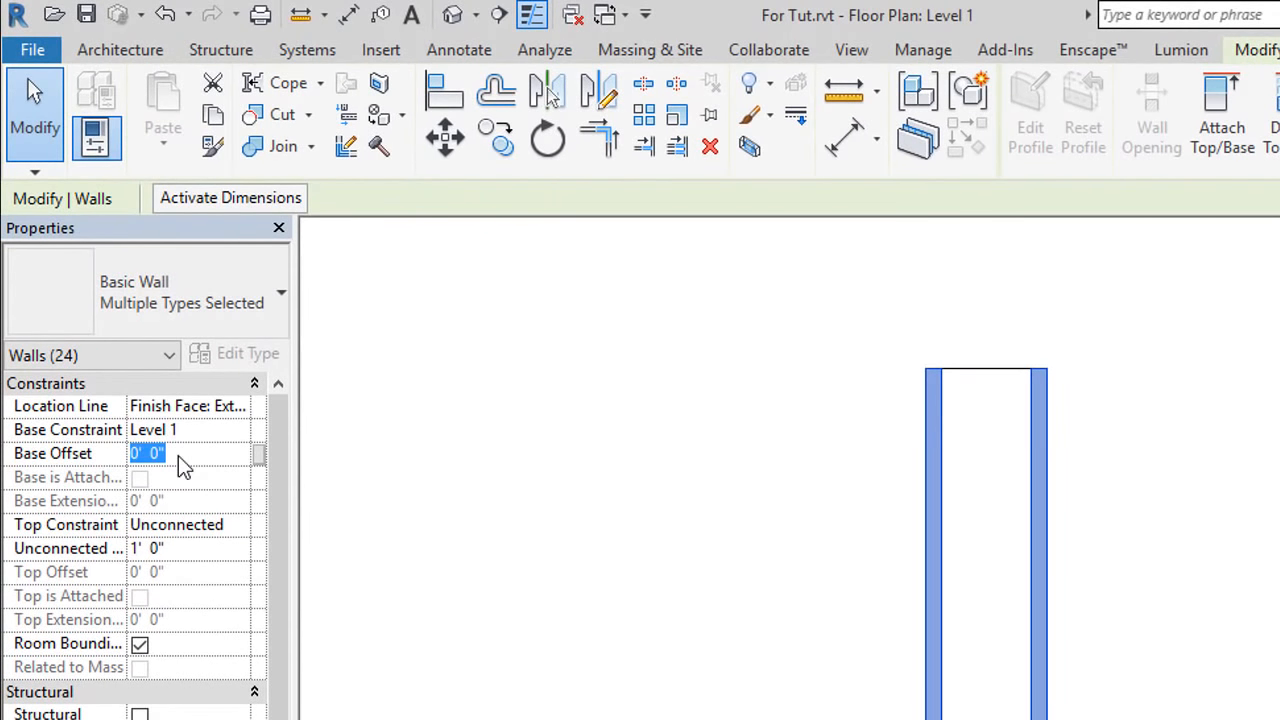
text(-12")
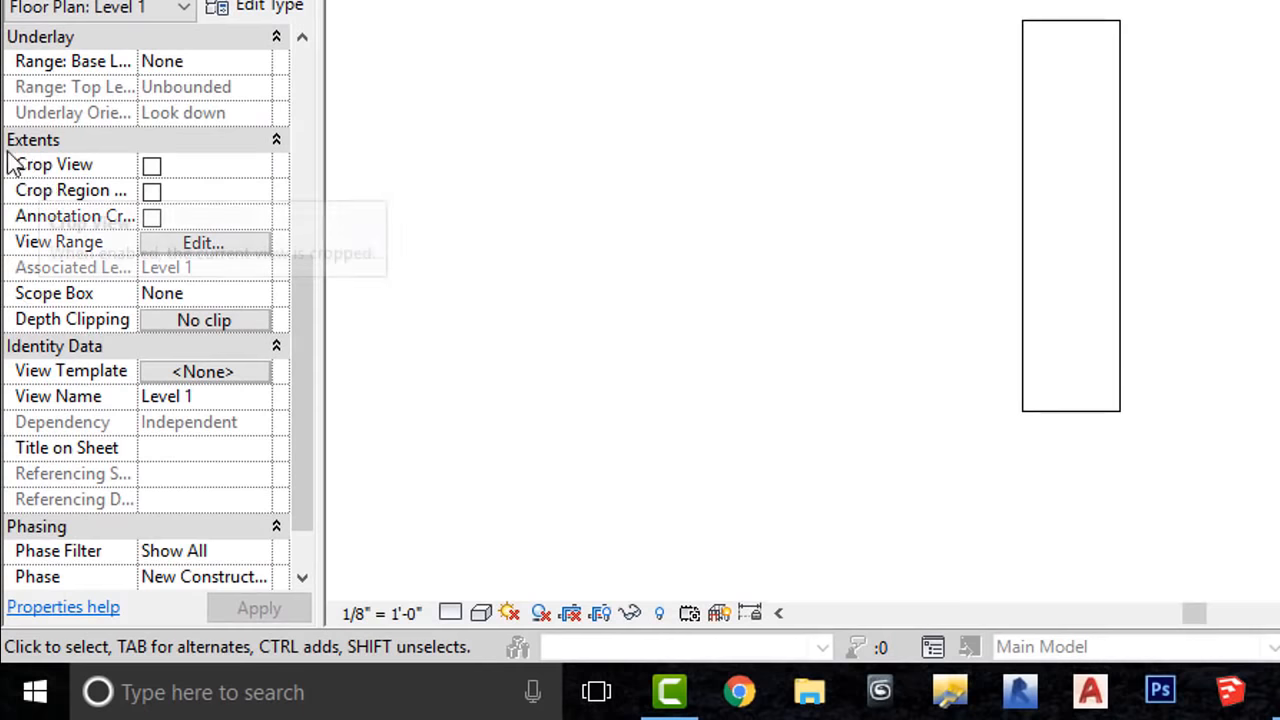
mouse_move(155, 235)
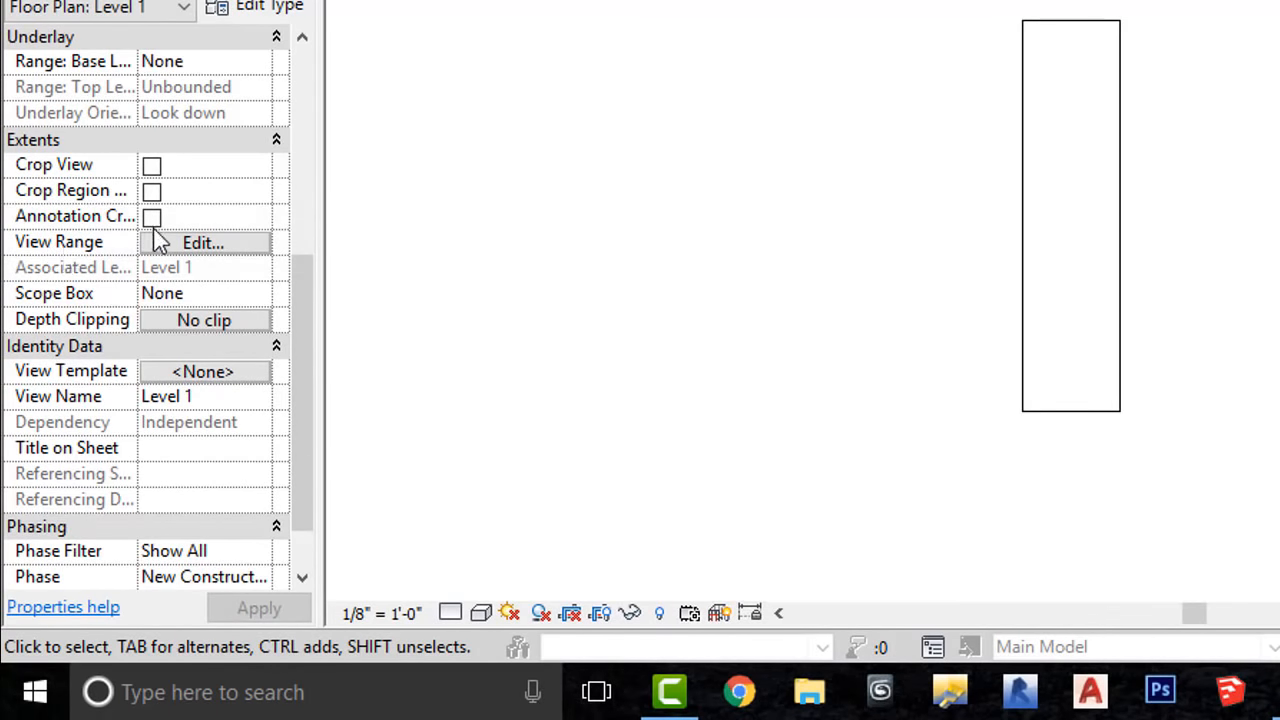
Change the Level 1 plan's view range so View Depth is Unlimited
click(203, 242)
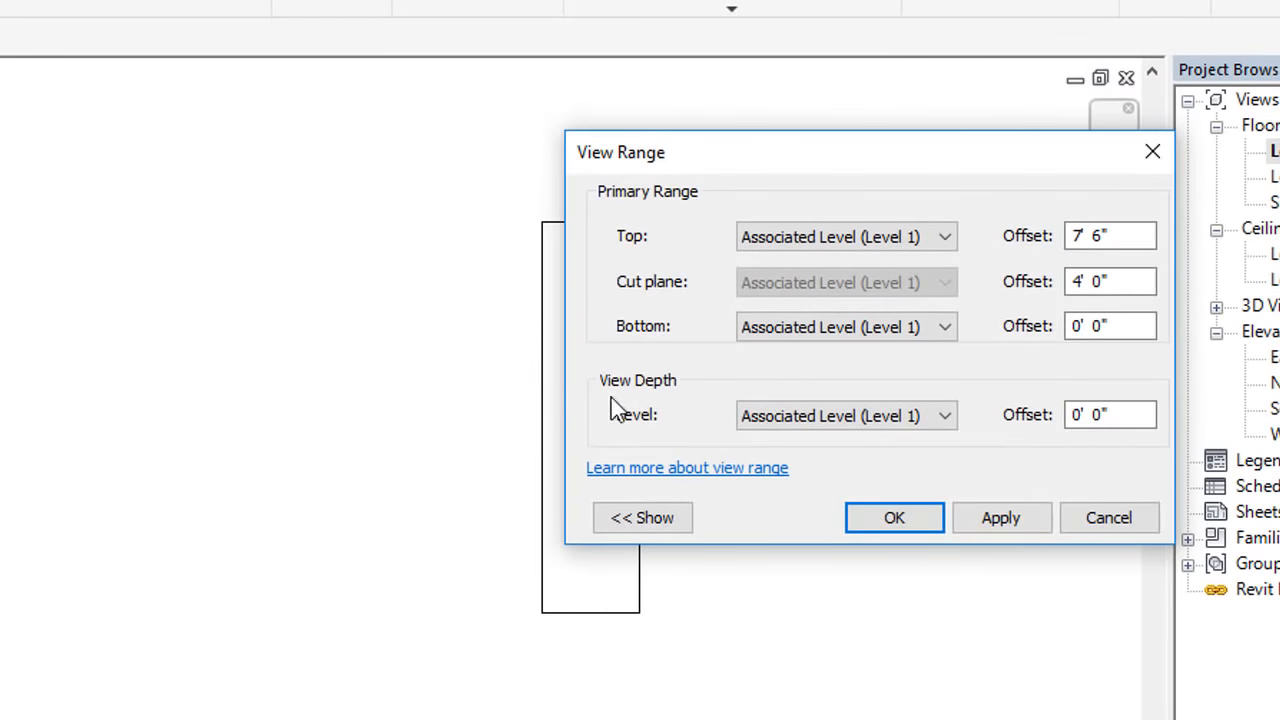
click(845, 415)
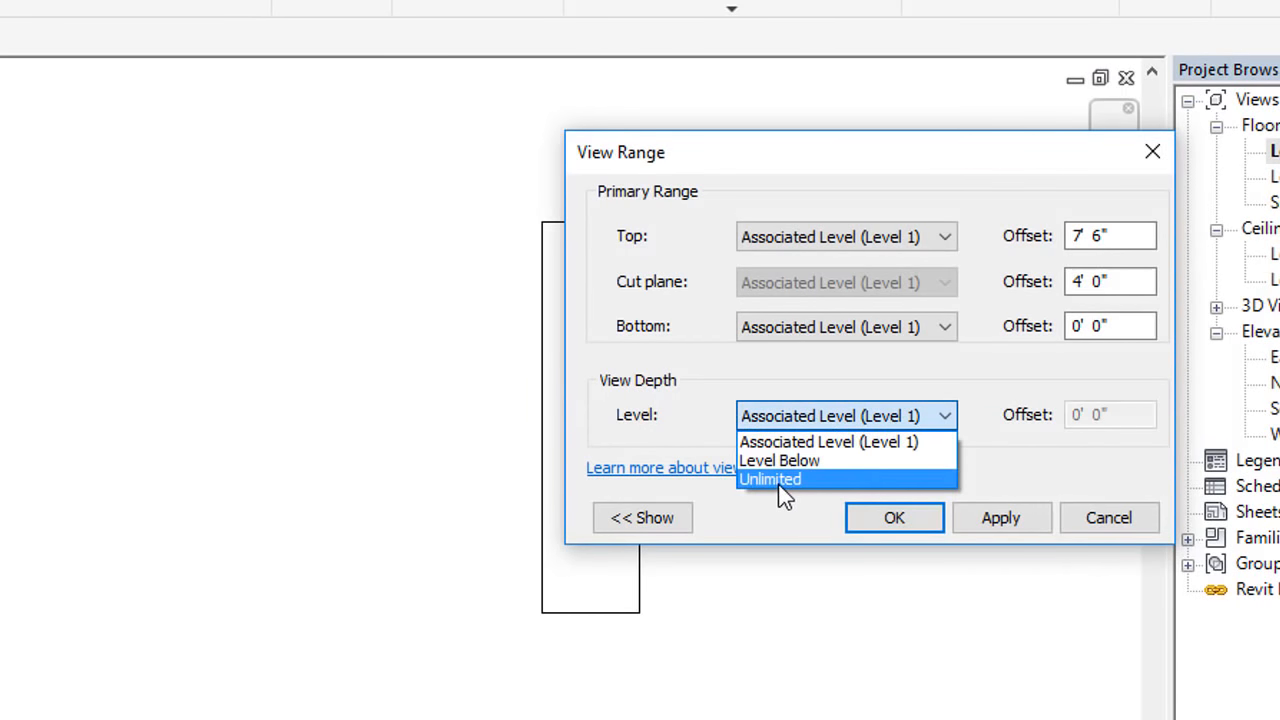
click(893, 517)
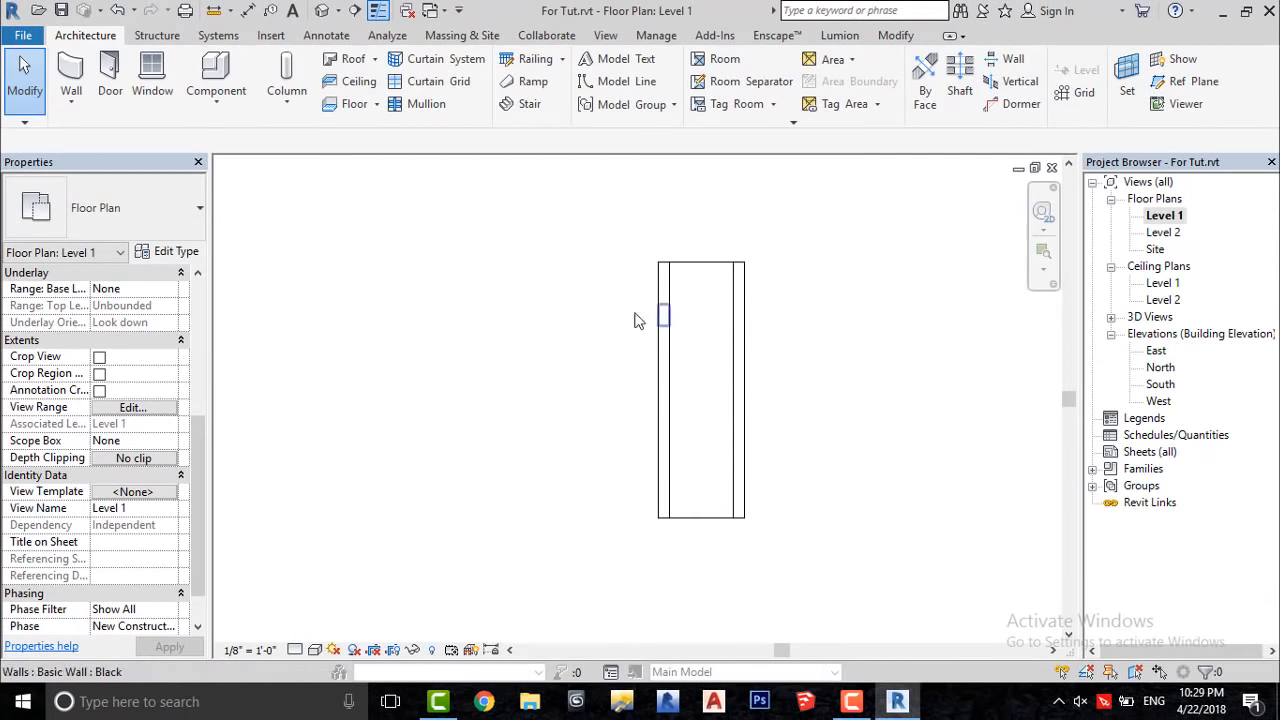
click(324, 11)
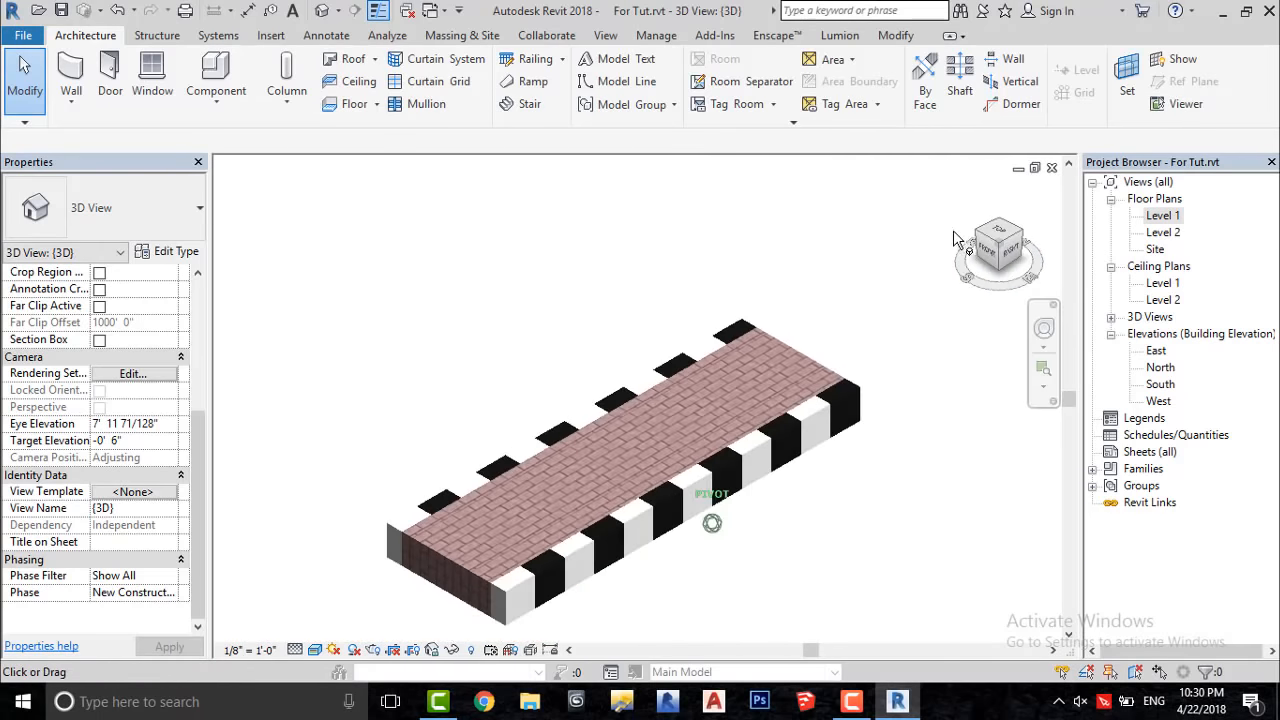
Open the 3D view to inspect the straight sidewalk's alternating curbs
double_click(1162, 215)
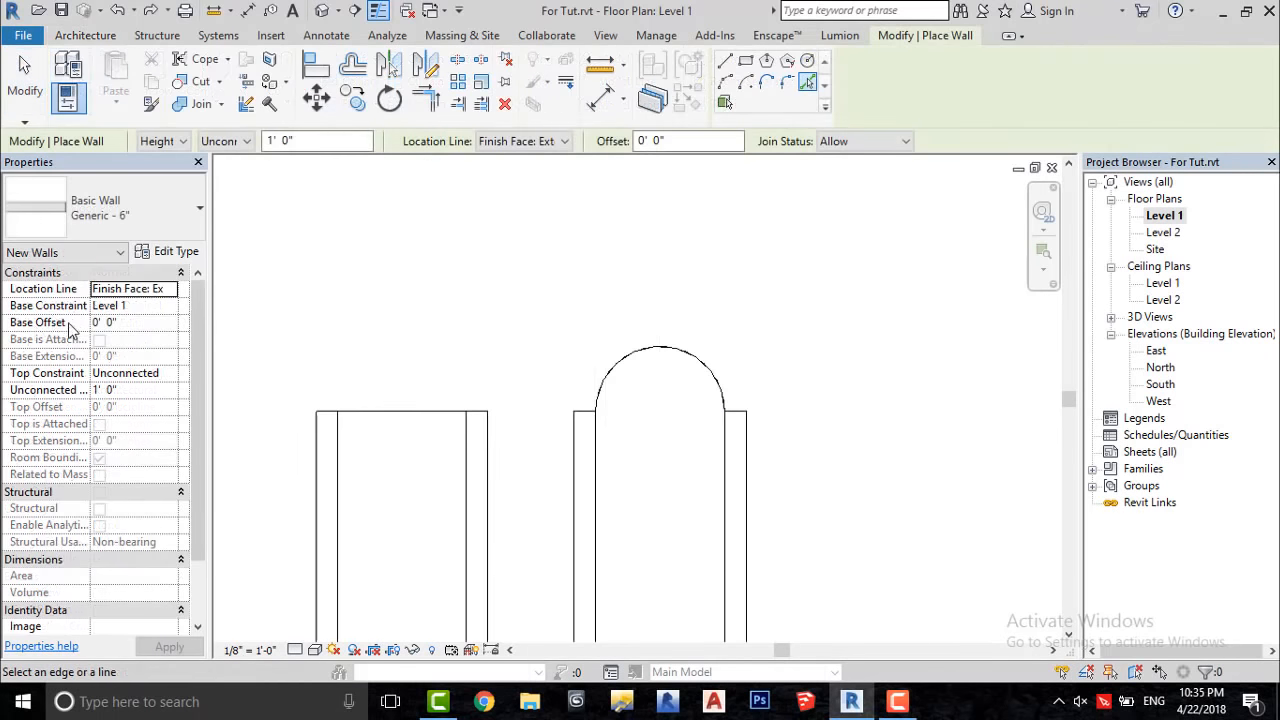
Adjust the curved sidewalk's curb wall base offset and split the walls into short segments
click(135, 322)
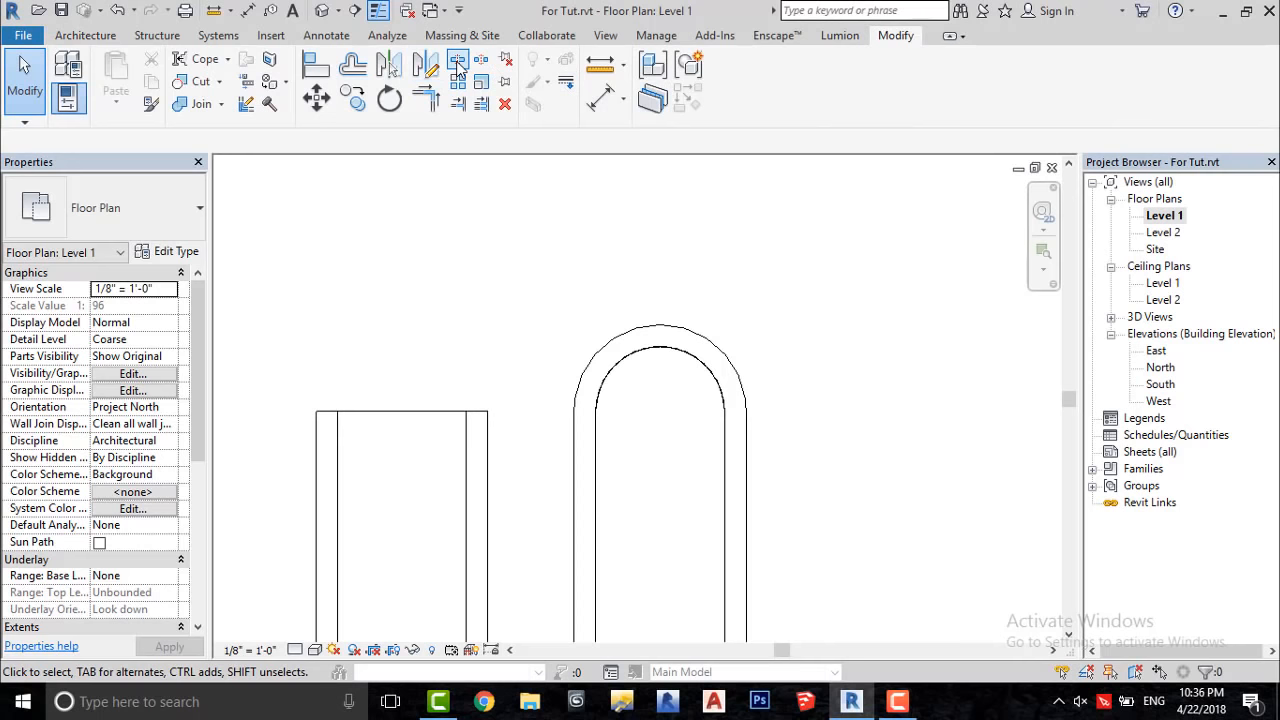
click(456, 63)
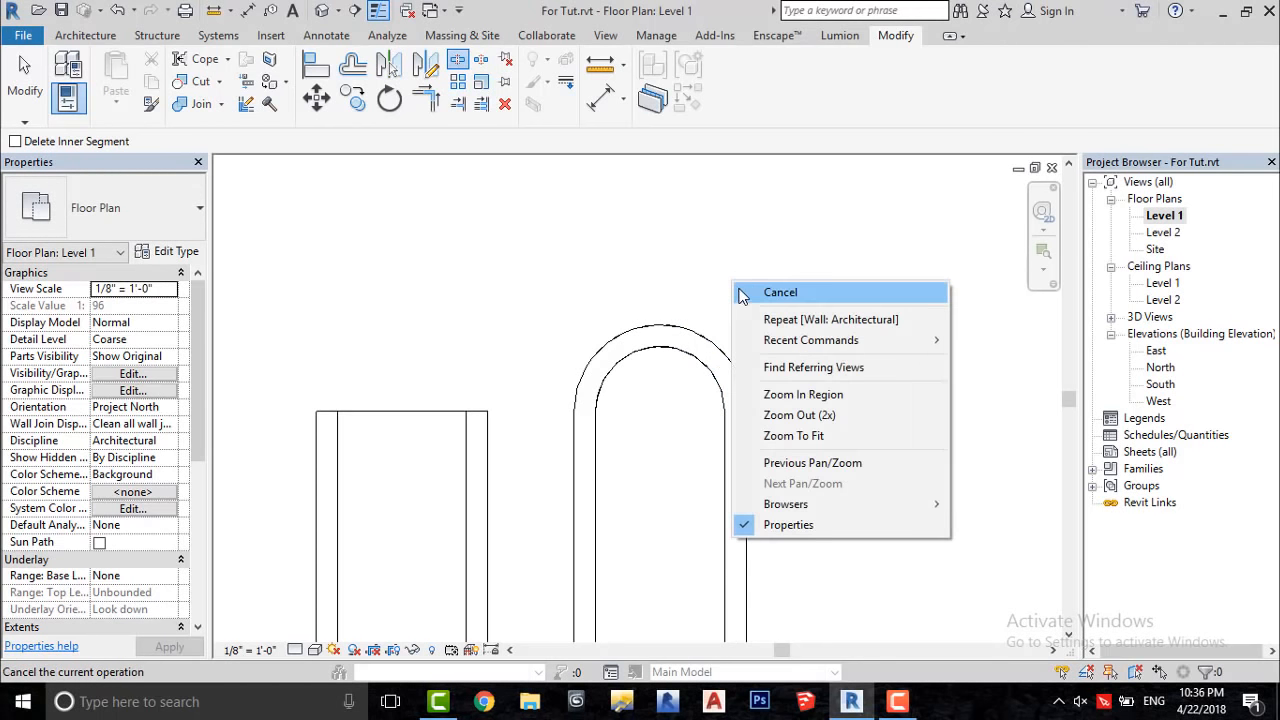
click(780, 292)
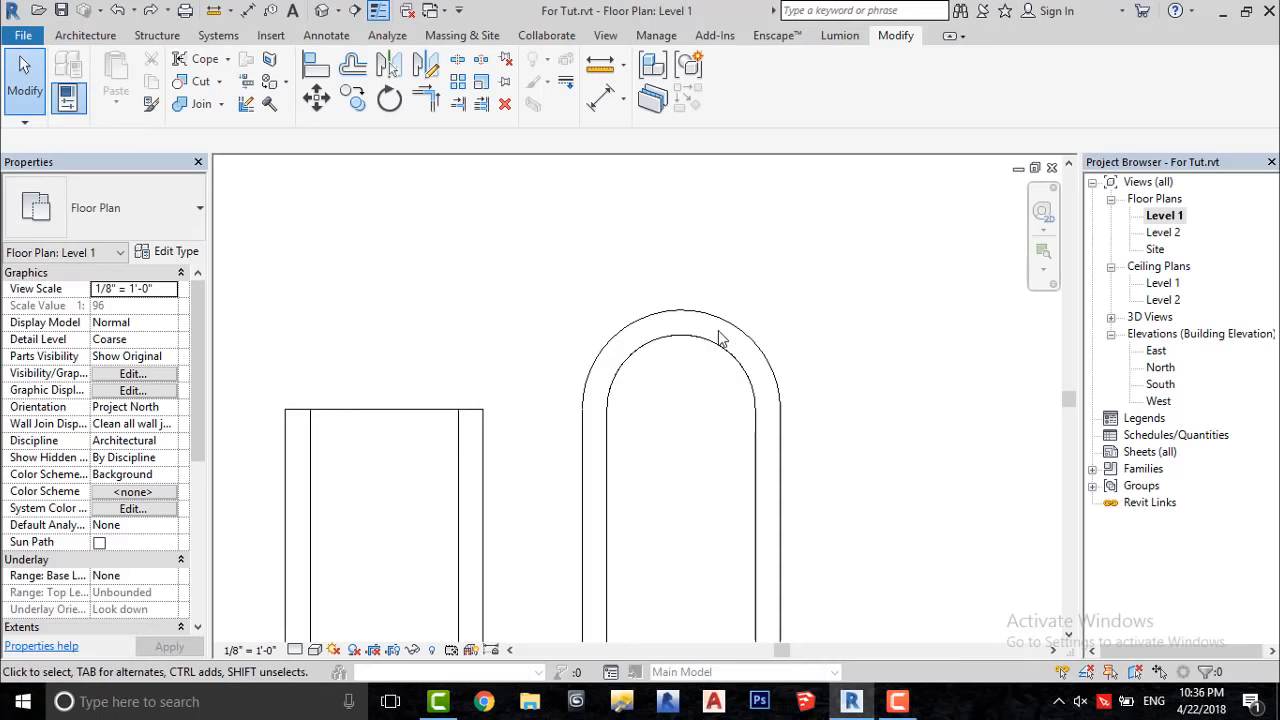
click(740, 358)
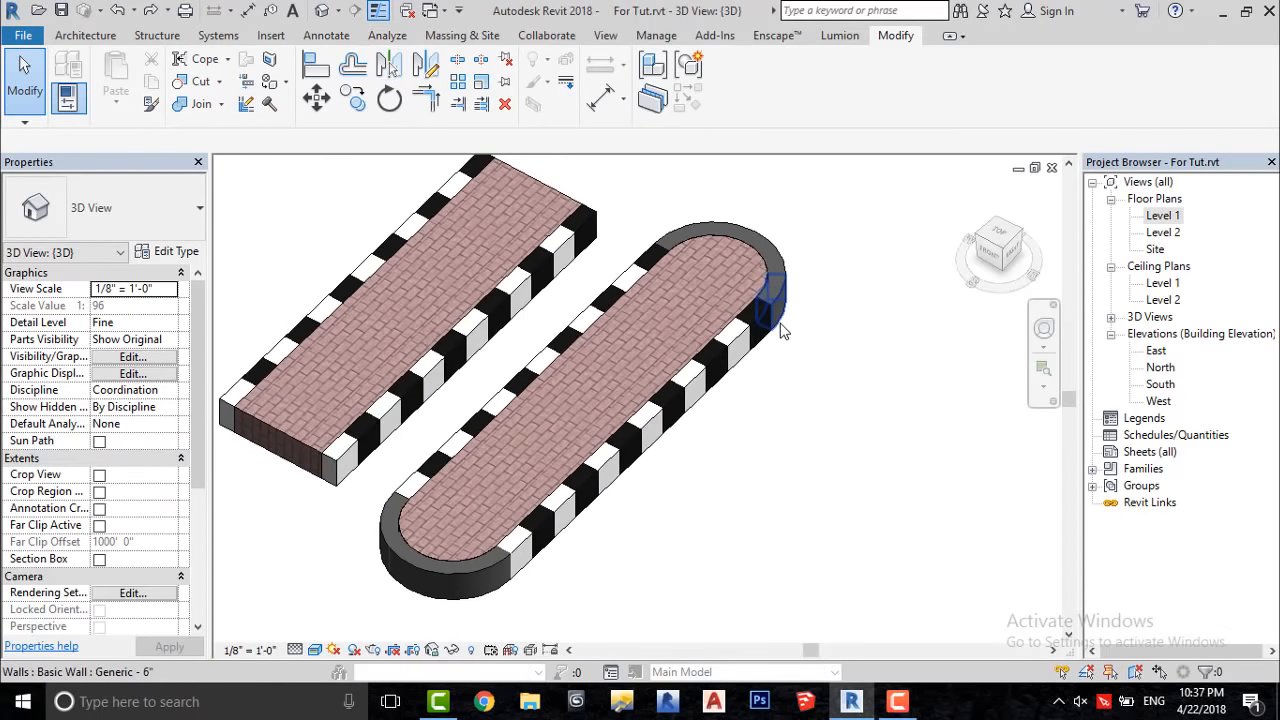
mouse_move(782, 330)
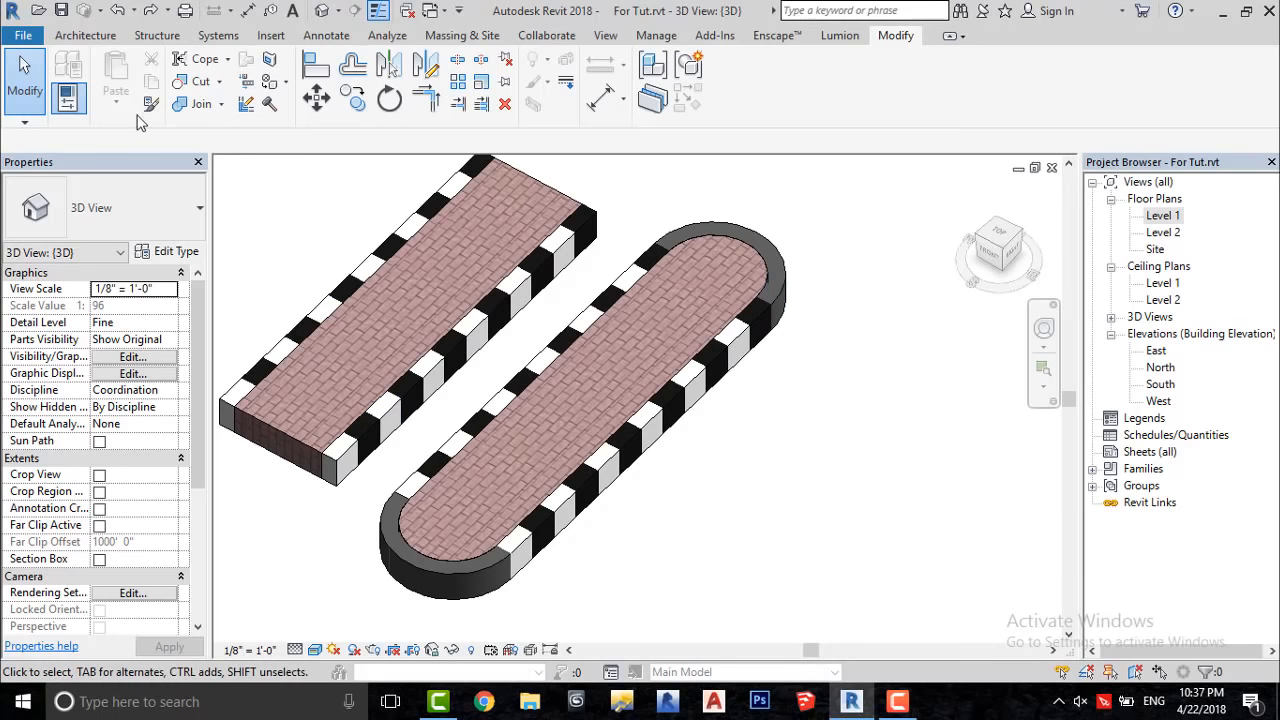
Match a black curb's wall type onto alternating arc segments at the far curved end
click(152, 104)
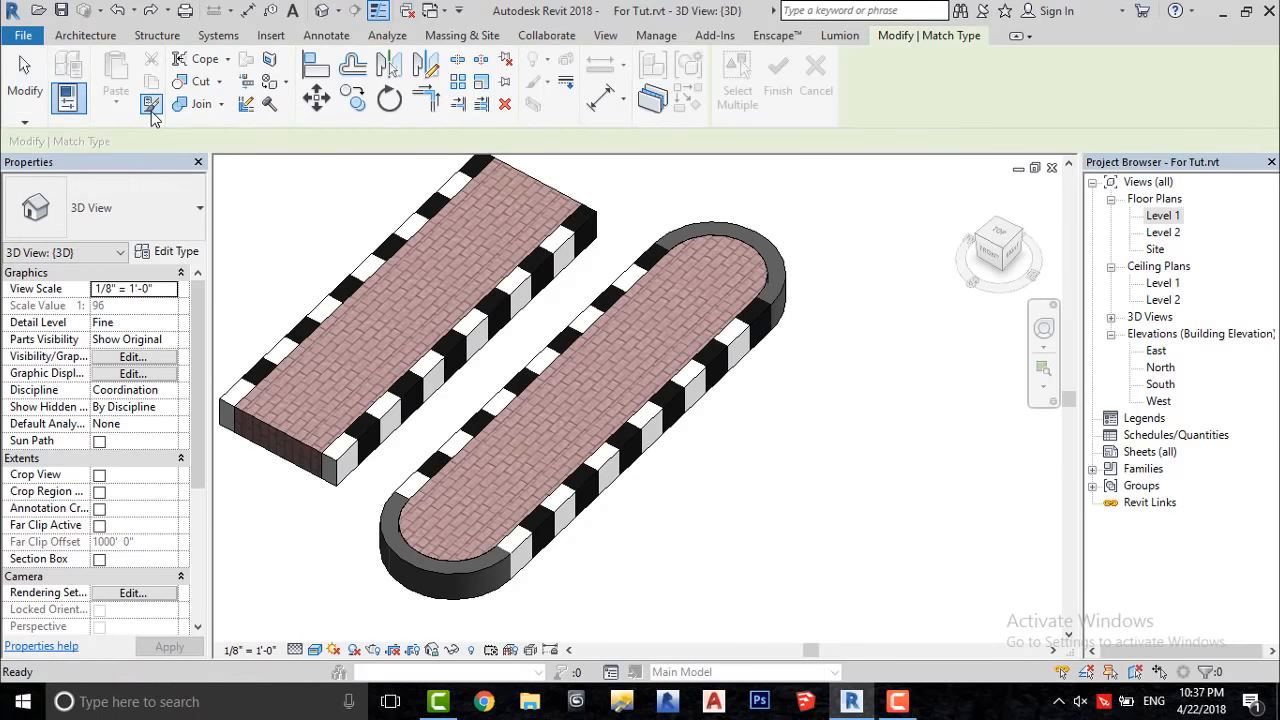
click(650, 258)
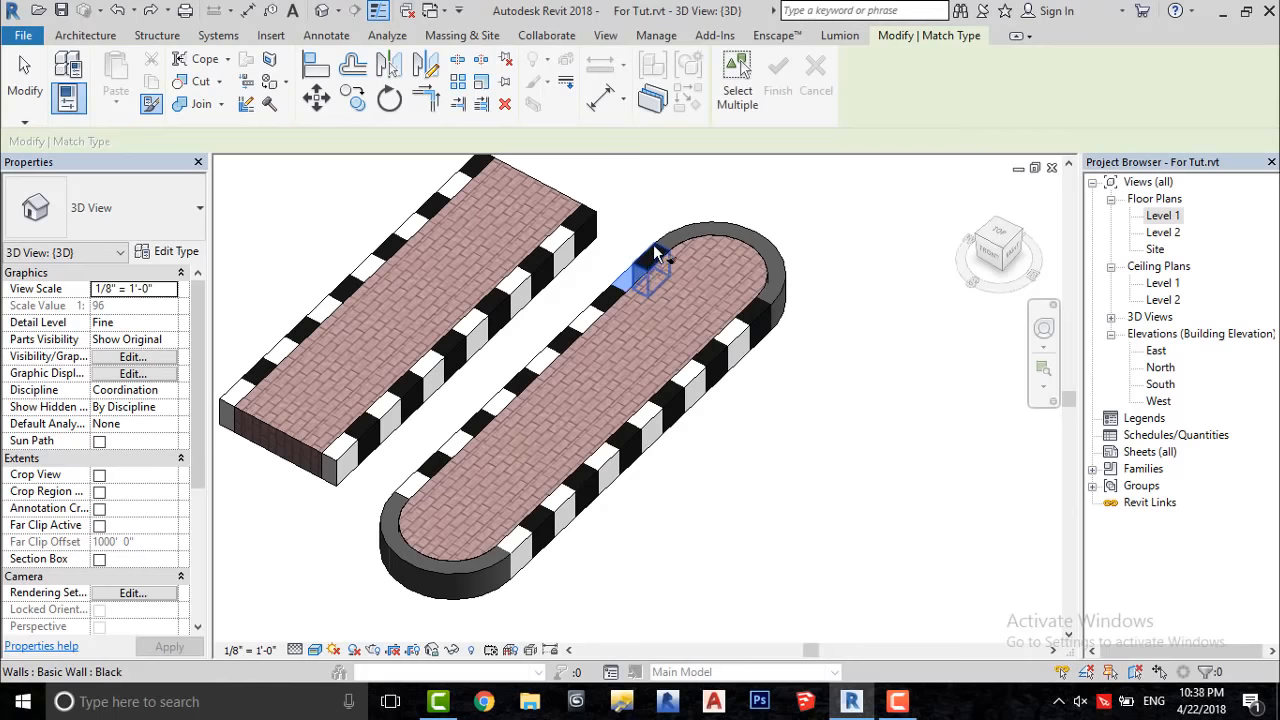
click(745, 245)
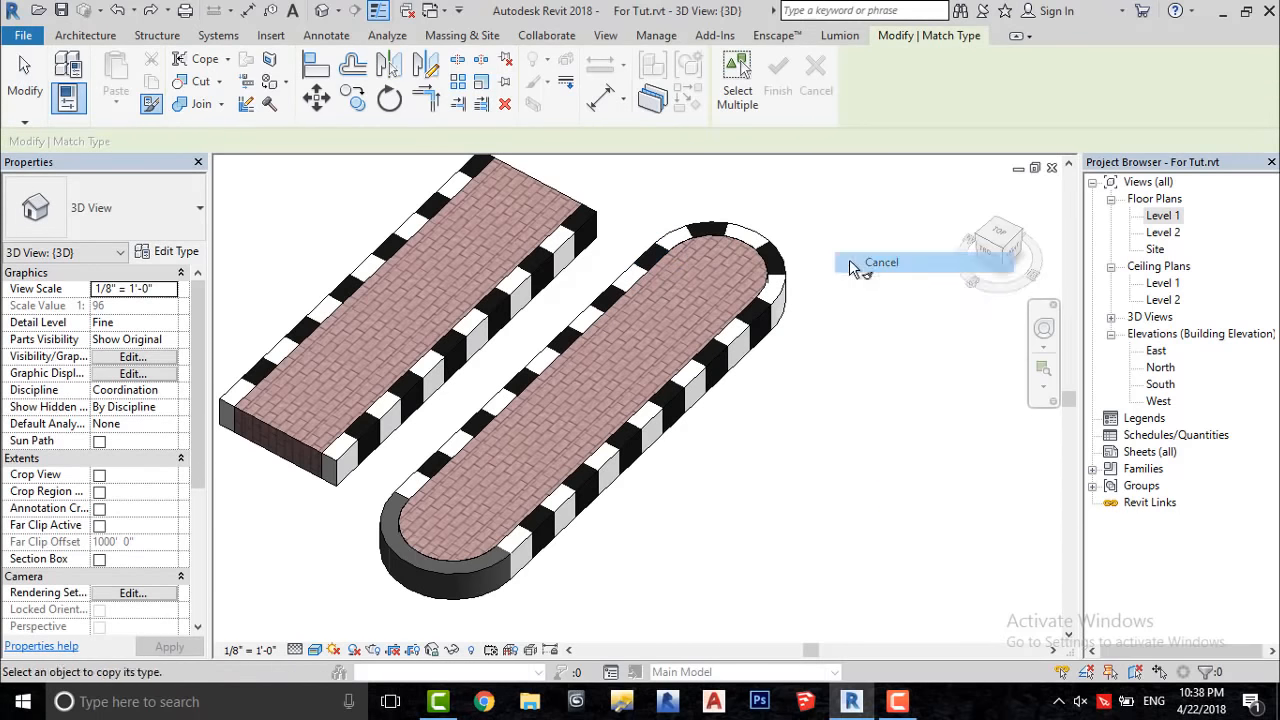
click(881, 262)
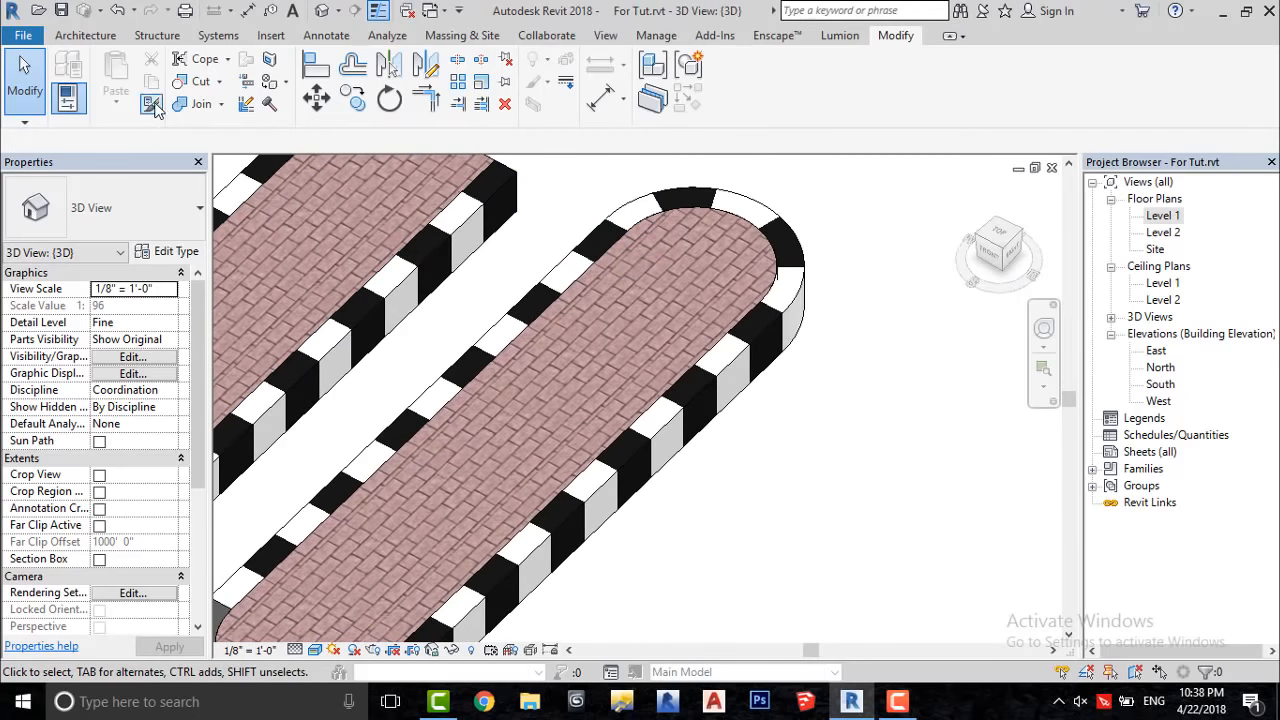
Match wall types onto the near end's arc segments, then open the Visual Style menu
click(152, 104)
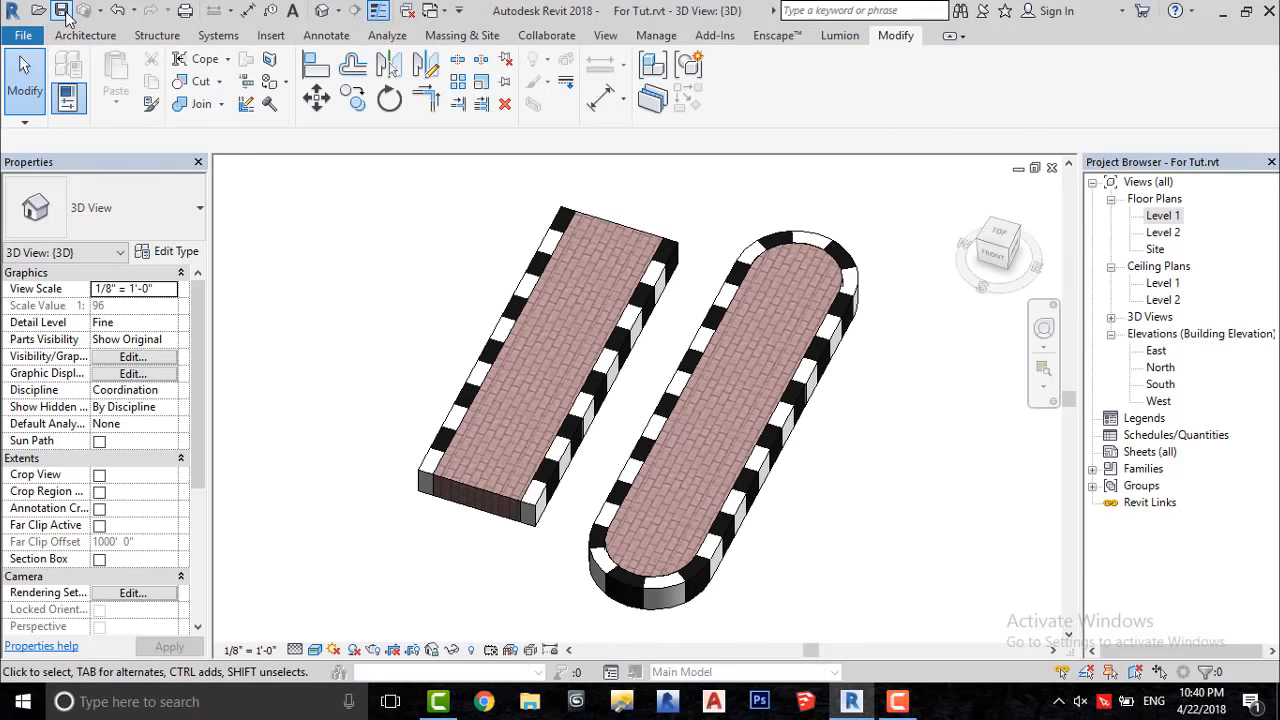
mouse_move(404, 409)
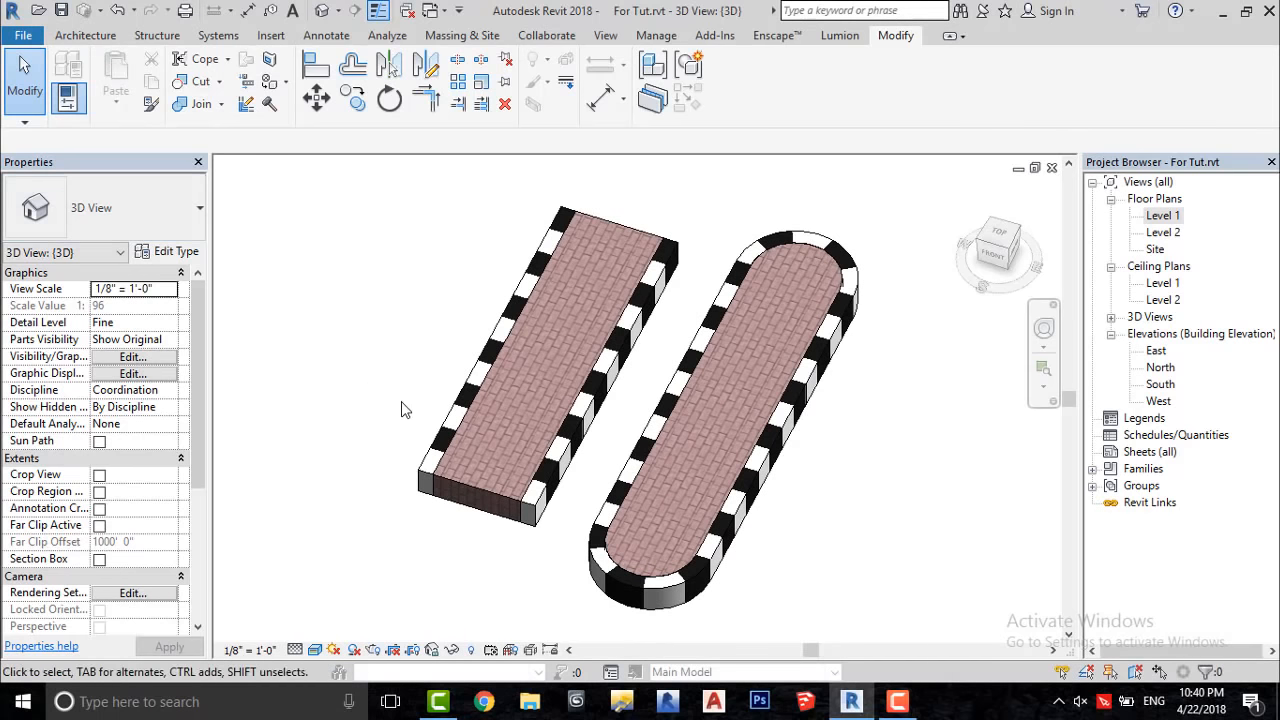
click(294, 650)
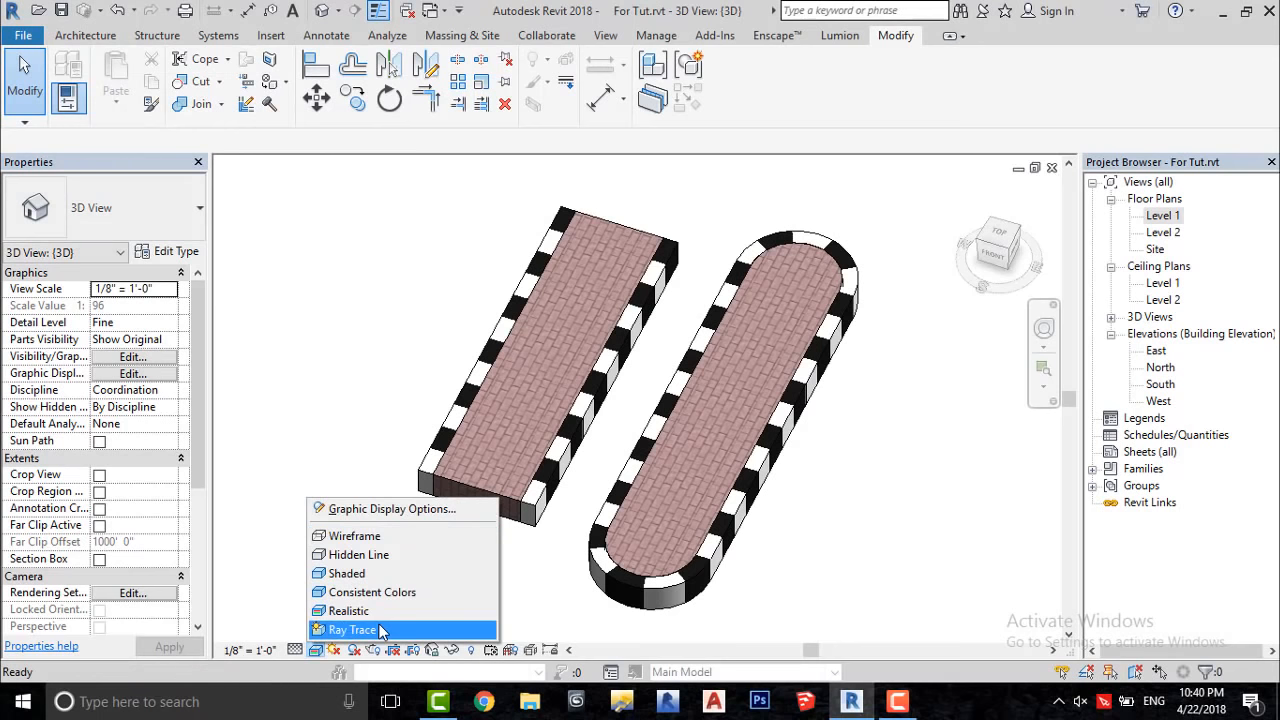